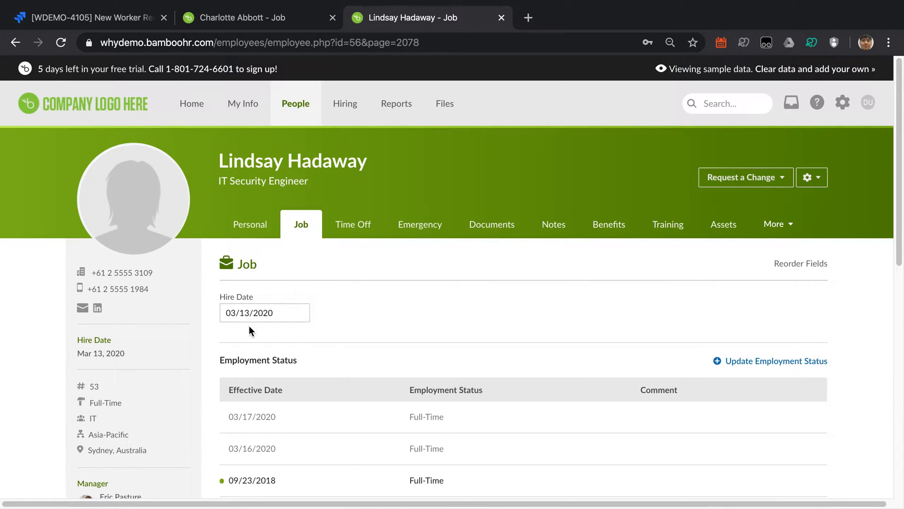
# - Set the hire date to 03/18/2020 on Lindsay Hadaway's and Charlotte Abbott's profiles, saving each
pyautogui.click(260, 312)
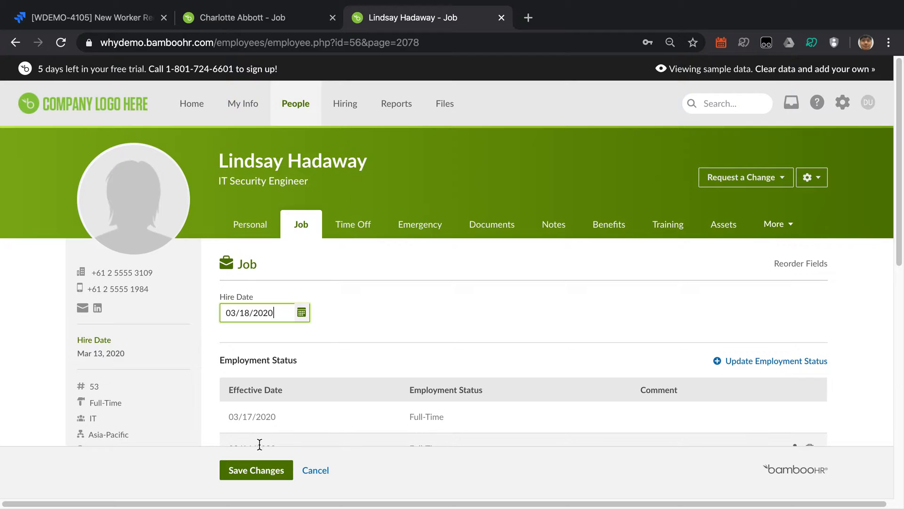
pyautogui.click(256, 470)
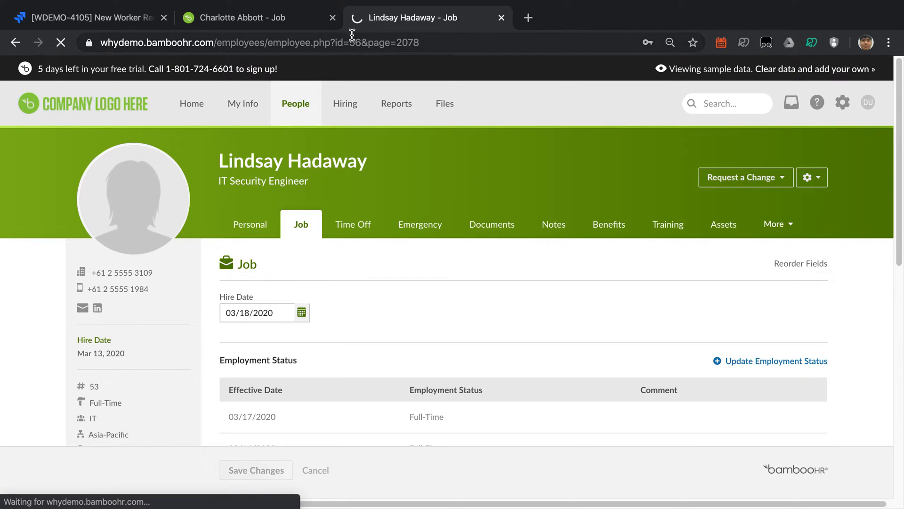
pyautogui.click(254, 17)
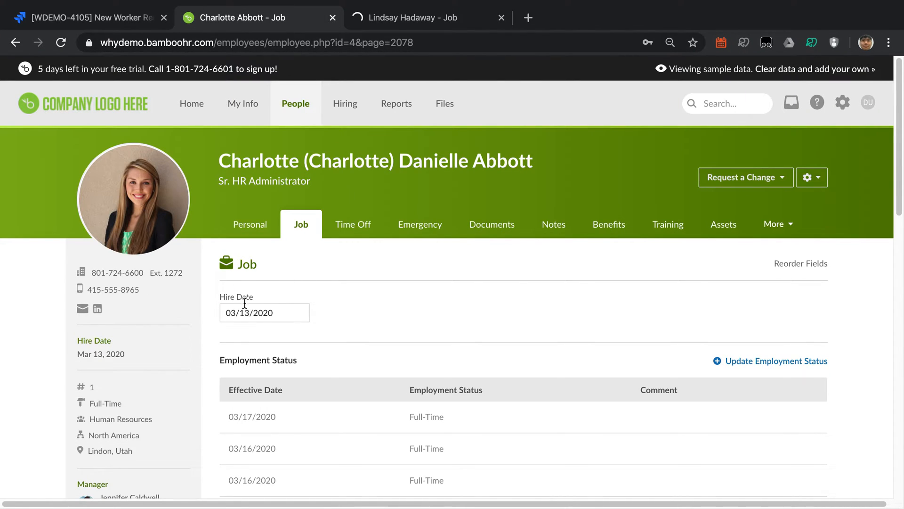
pyautogui.click(260, 311)
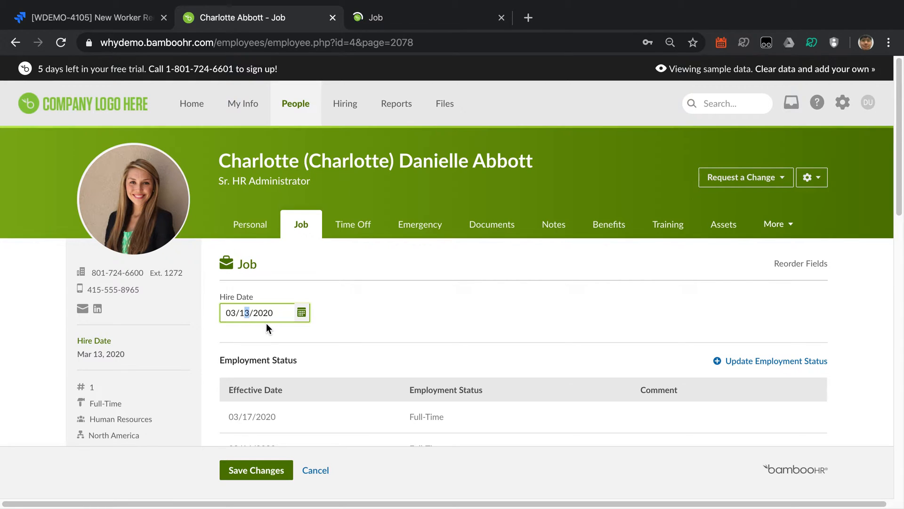
pyautogui.click(256, 469)
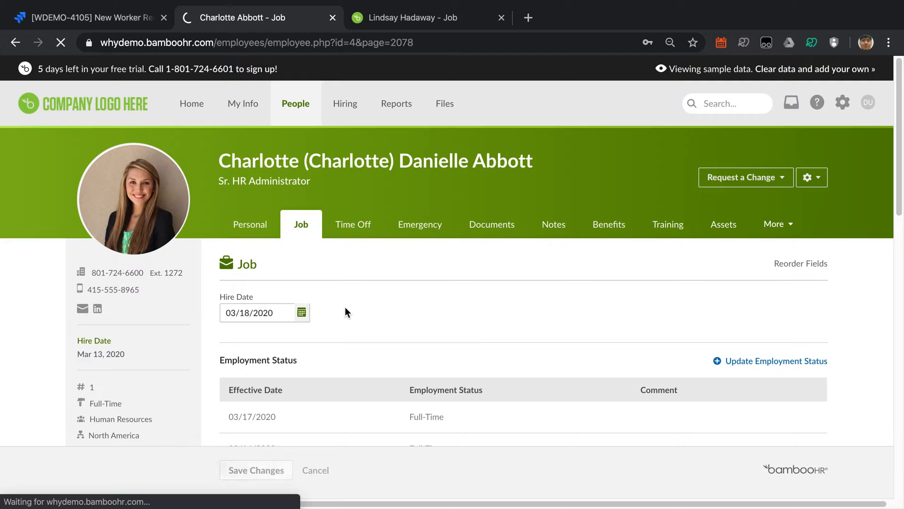
pyautogui.click(255, 470)
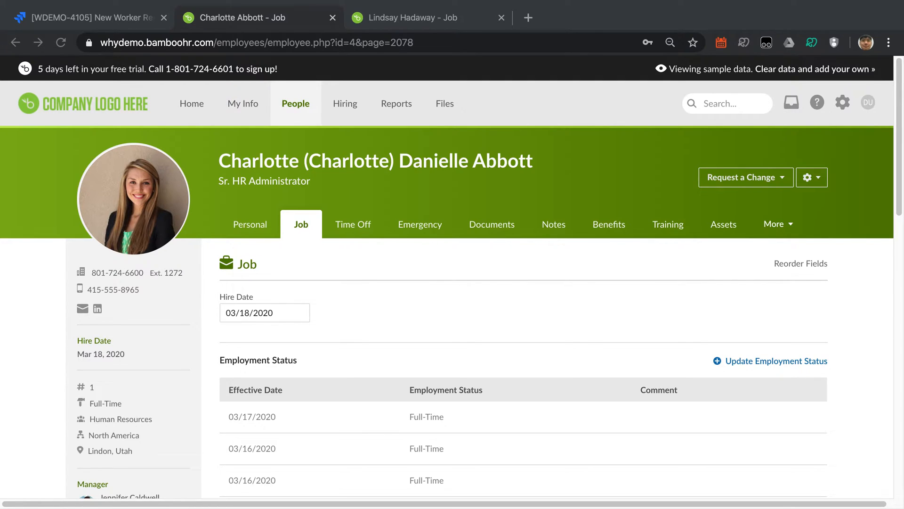
pyautogui.moveTo(395, 350)
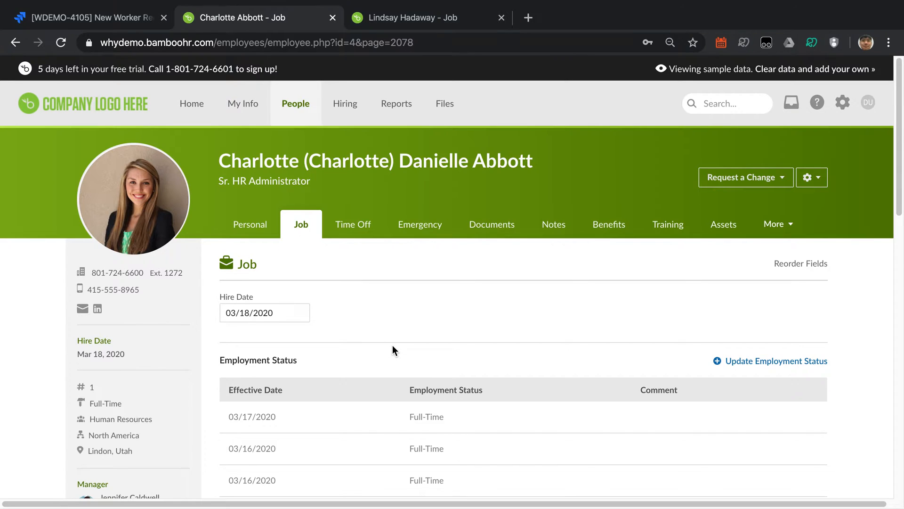
pyautogui.moveTo(377, 335)
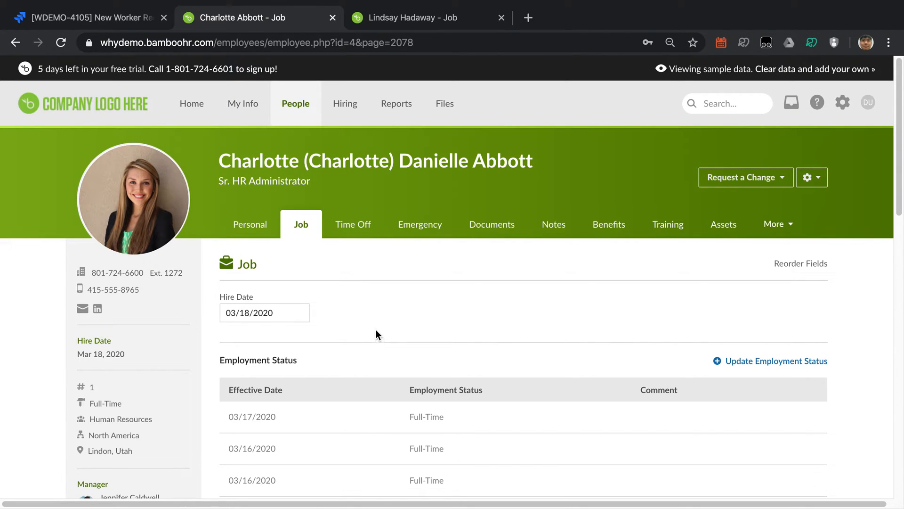
pyautogui.moveTo(180, 191)
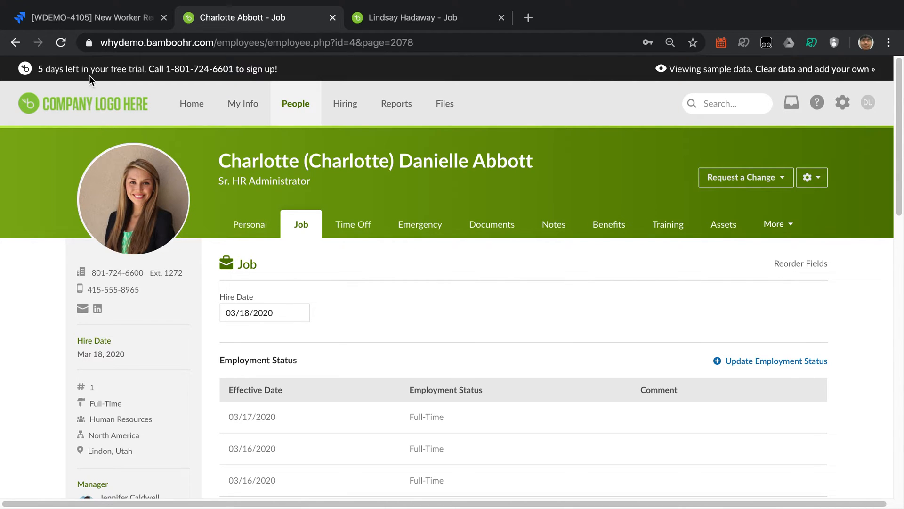
# - Check that Charlotte Abbott's Job tab sidebar shows hire date Mar 18, 2020
pyautogui.click(87, 17)
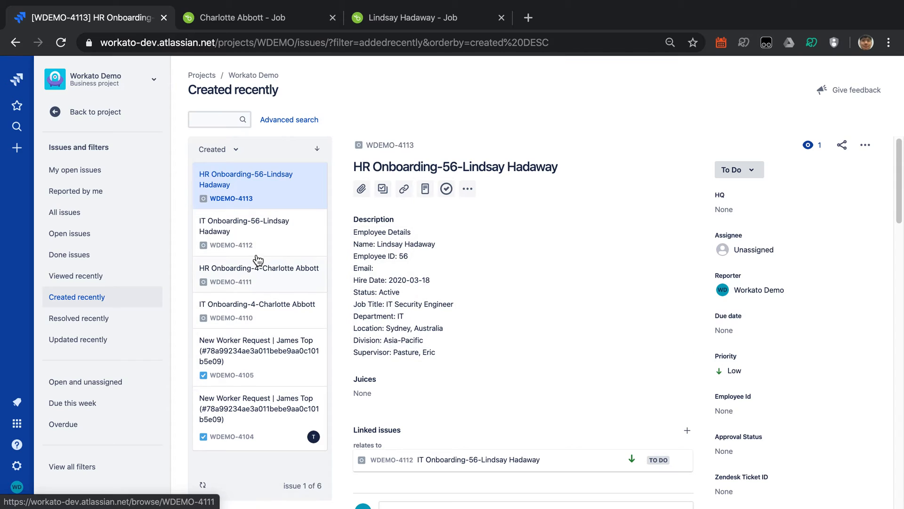
pyautogui.moveTo(251, 323)
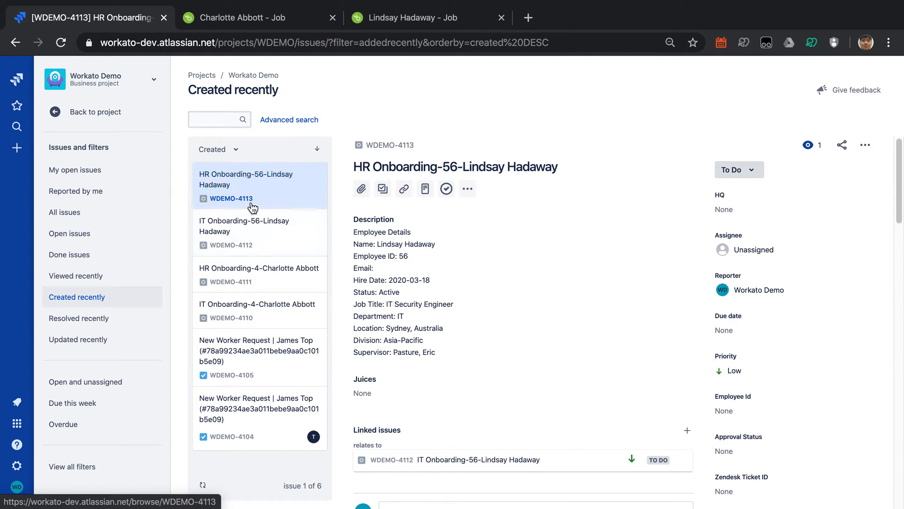
pyautogui.moveTo(270, 255)
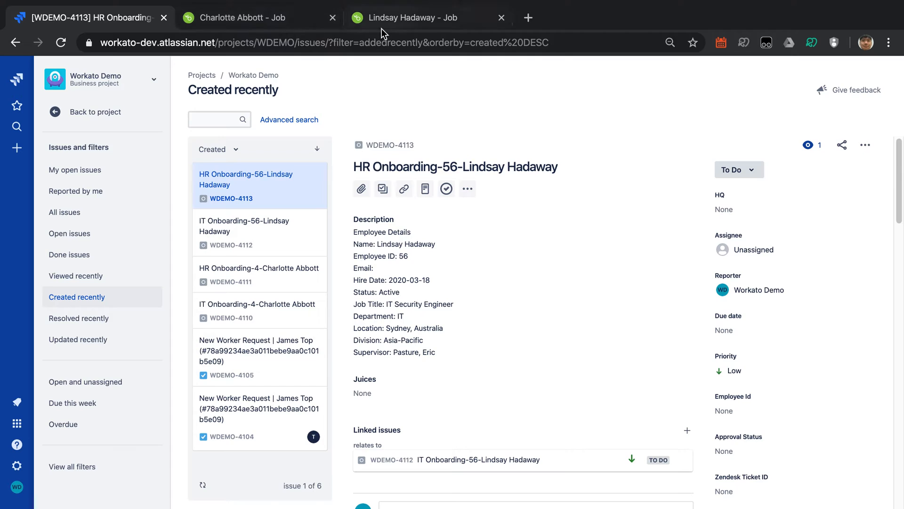
pyautogui.moveTo(311, 111)
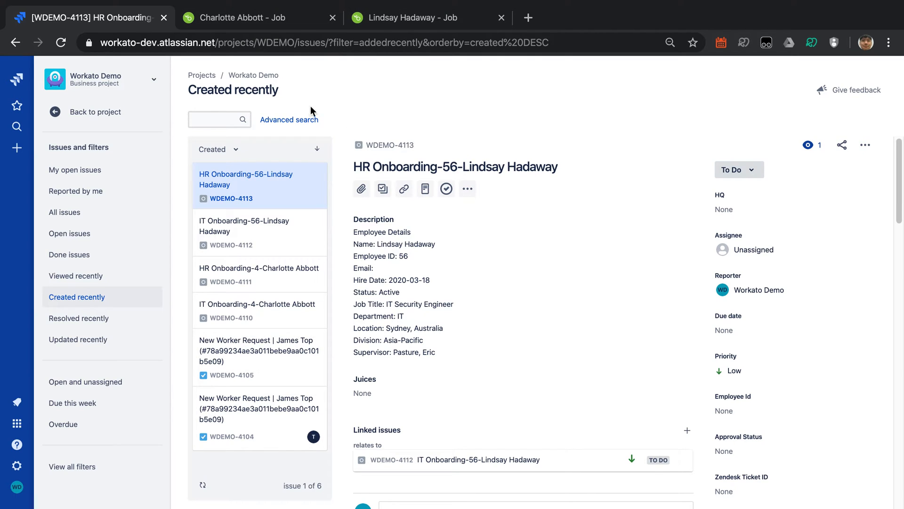
pyautogui.click(248, 17)
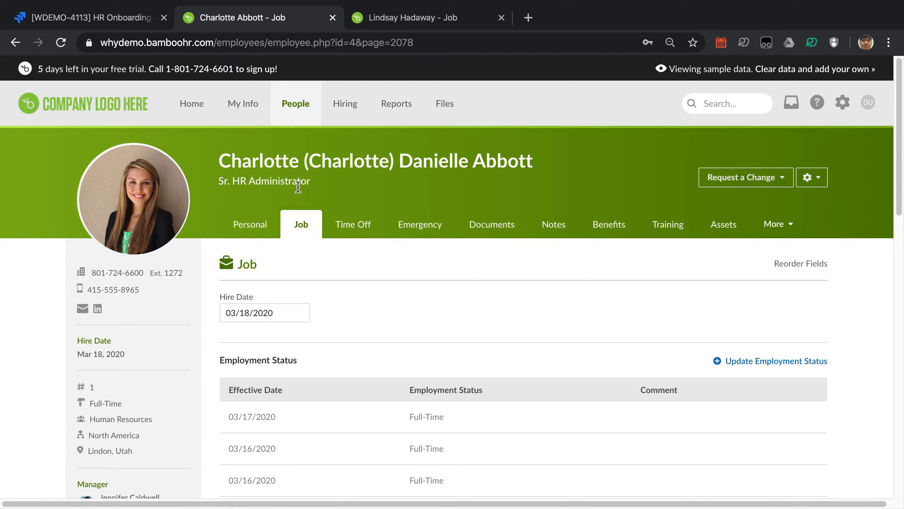
pyautogui.moveTo(228, 193)
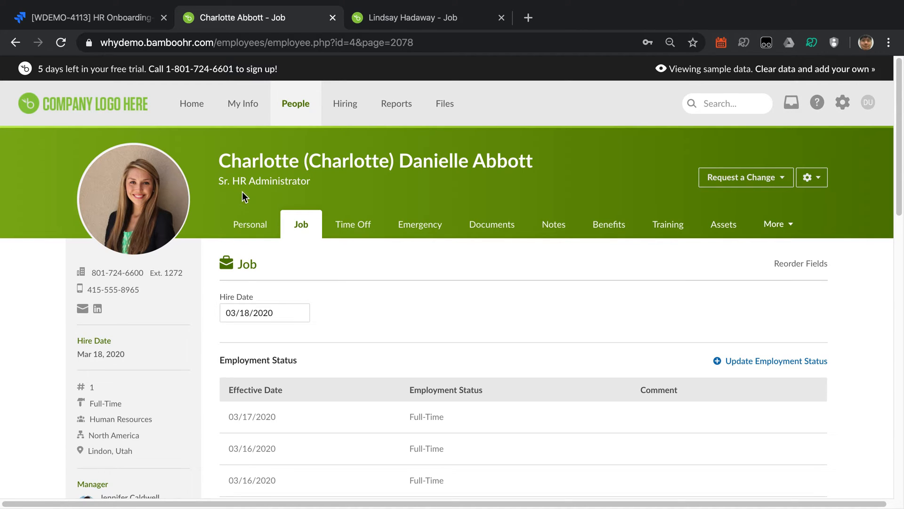
pyautogui.click(409, 17)
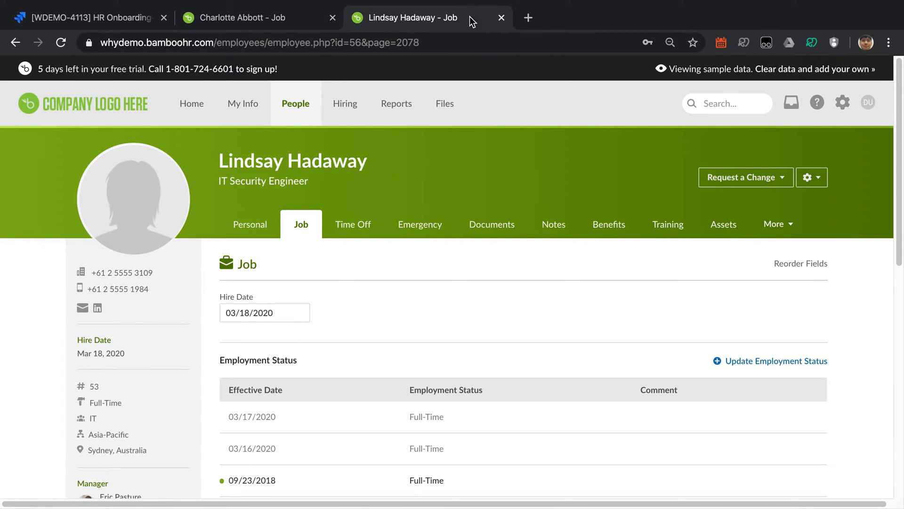
pyautogui.moveTo(257, 198)
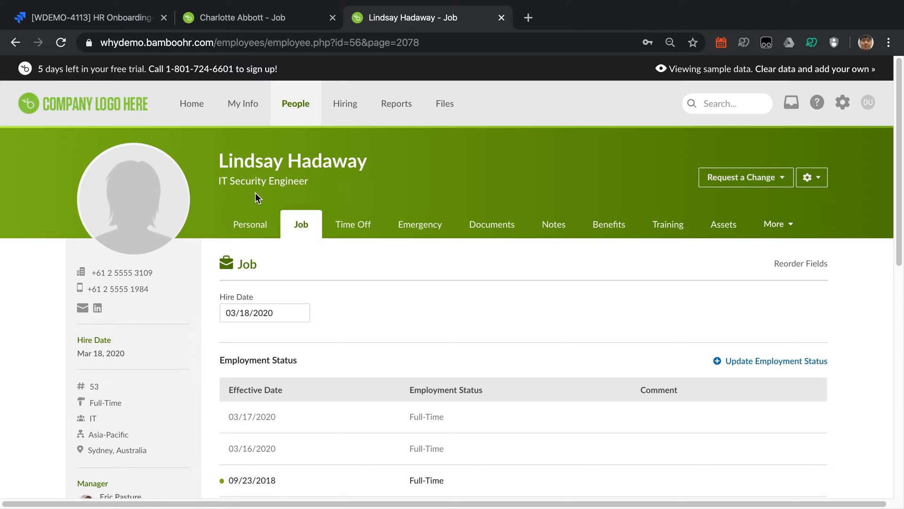
pyautogui.moveTo(294, 198)
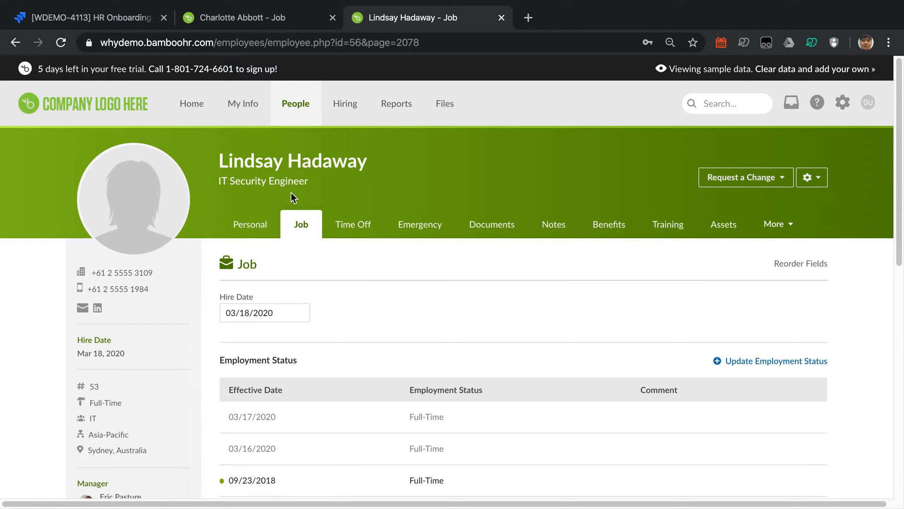
pyautogui.moveTo(300, 198)
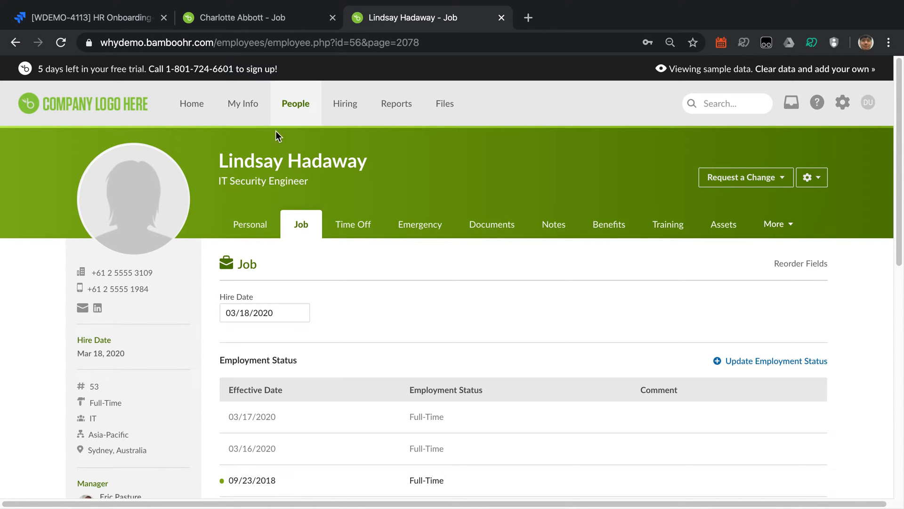
pyautogui.click(87, 17)
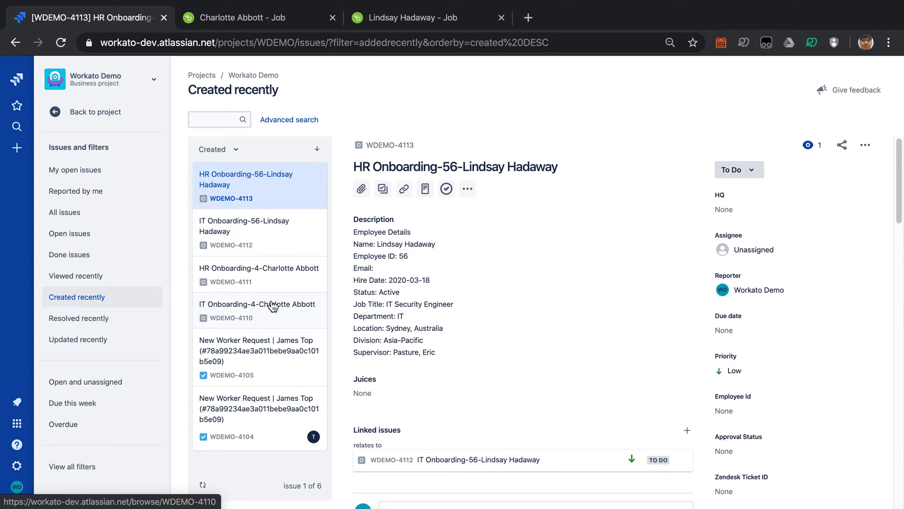
pyautogui.moveTo(275, 274)
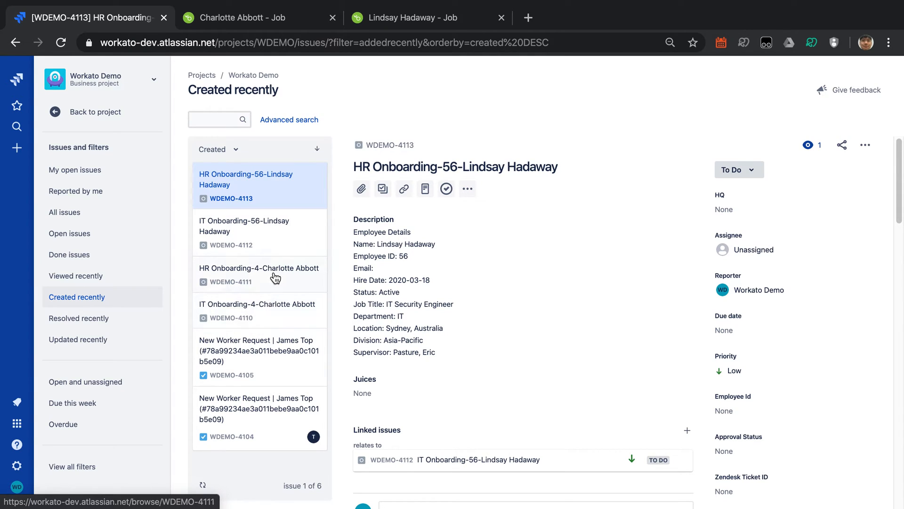
pyautogui.moveTo(275, 312)
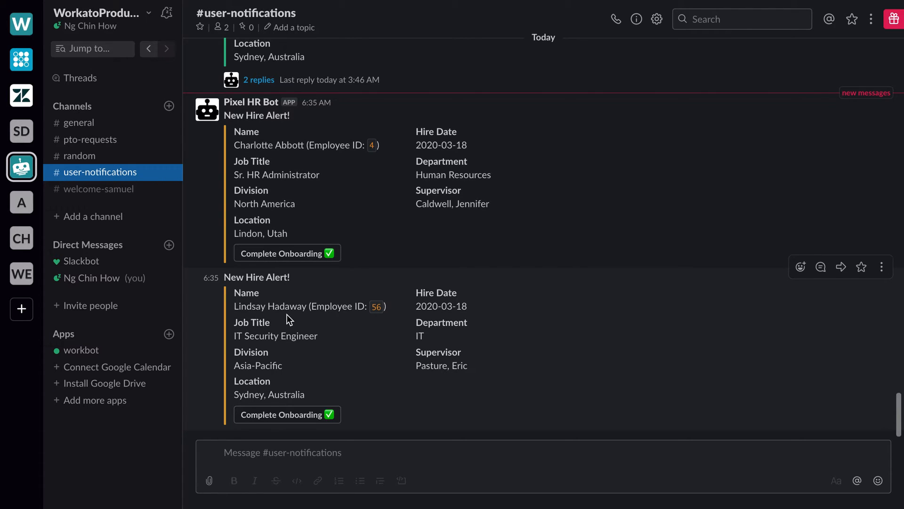
pyautogui.moveTo(309, 309)
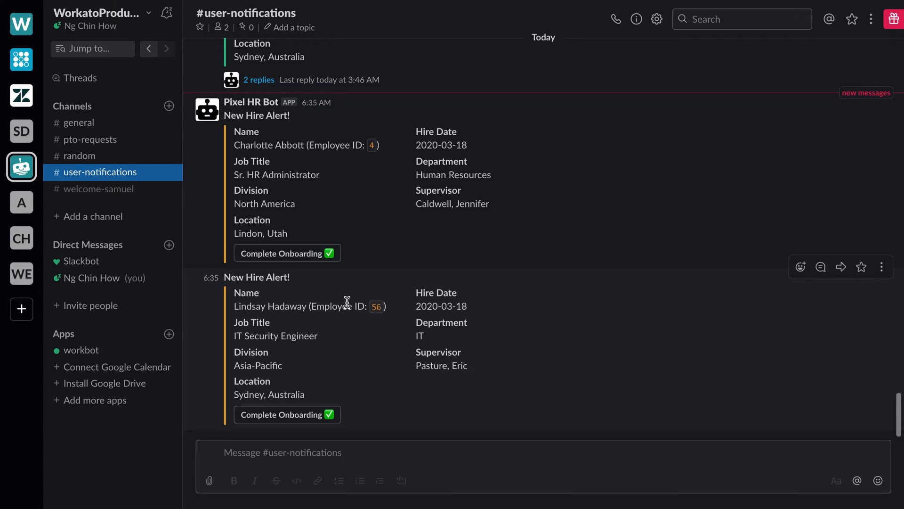
pyautogui.moveTo(359, 300)
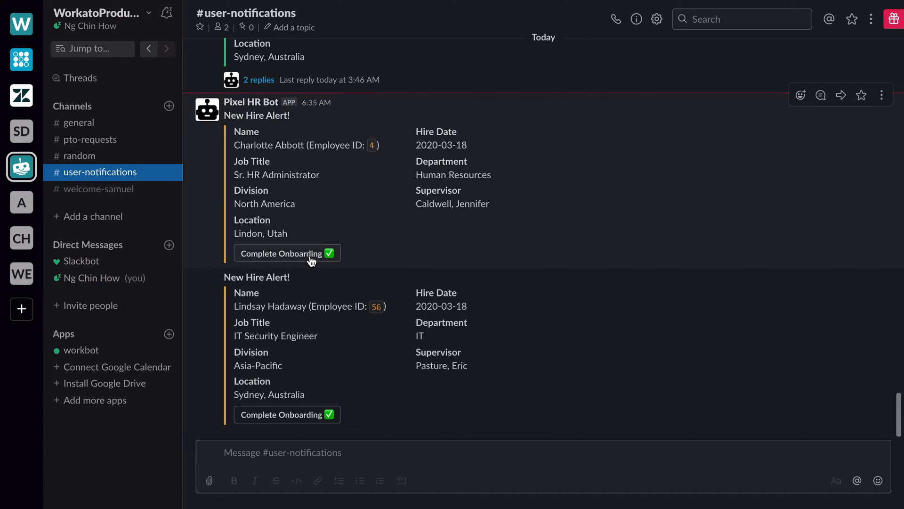
# - Open the Complete Onboarding form on the Sr. HR Administrator's New Hire Alert
pyautogui.click(287, 253)
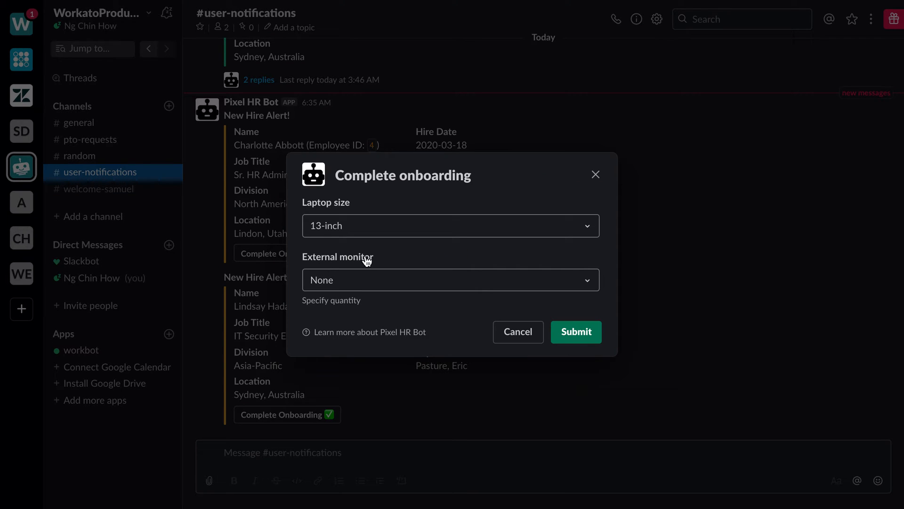
pyautogui.moveTo(396, 237)
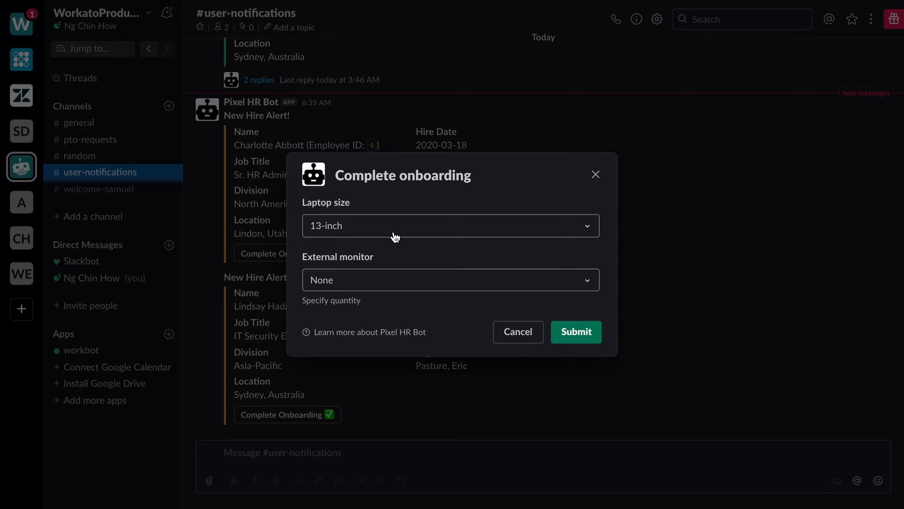
pyautogui.moveTo(408, 206)
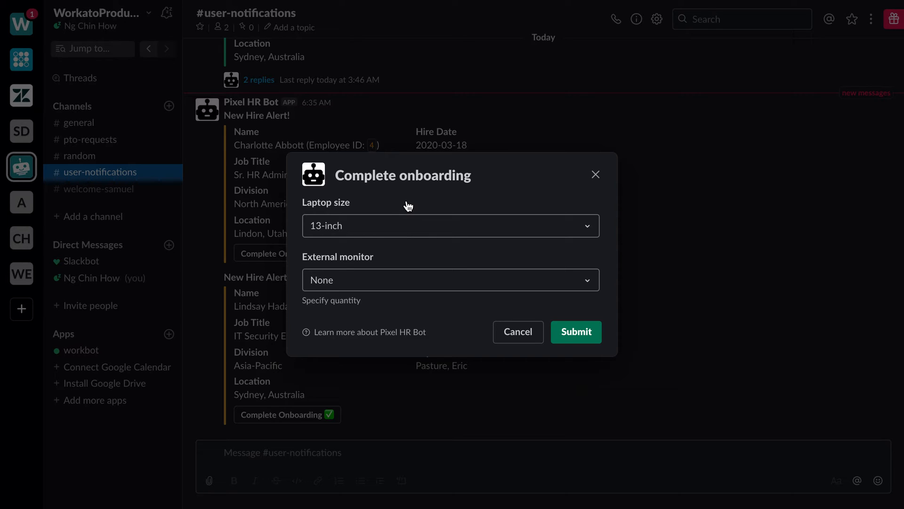
# - Submit Charlotte Abbott's onboarding form with a 13-inch laptop and one external monitor
pyautogui.click(450, 226)
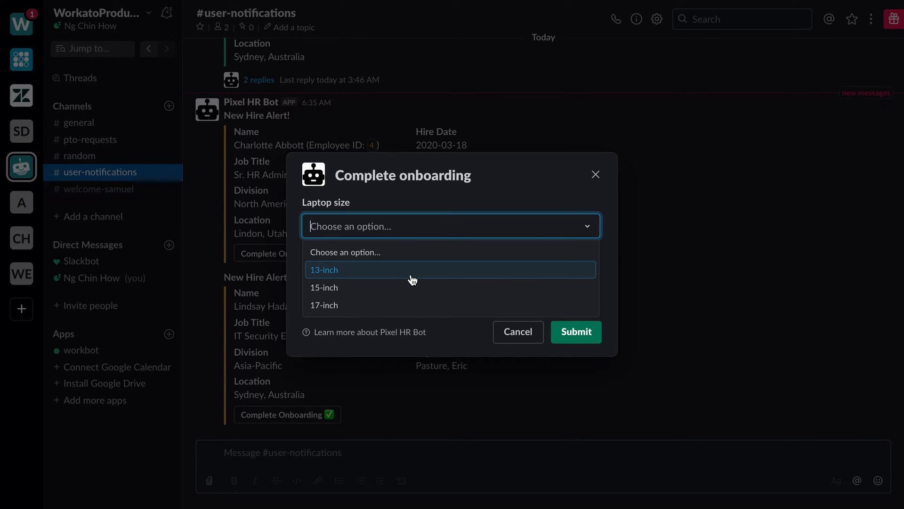
pyautogui.moveTo(409, 304)
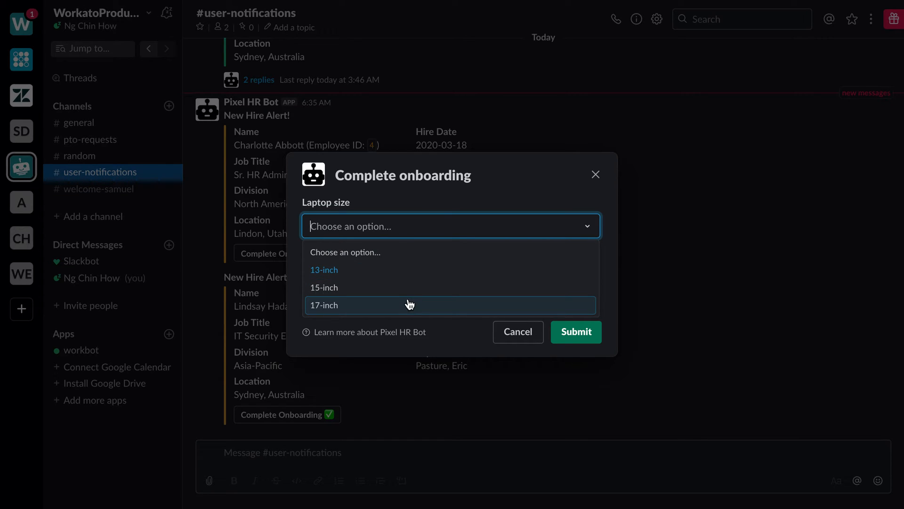
pyautogui.moveTo(403, 287)
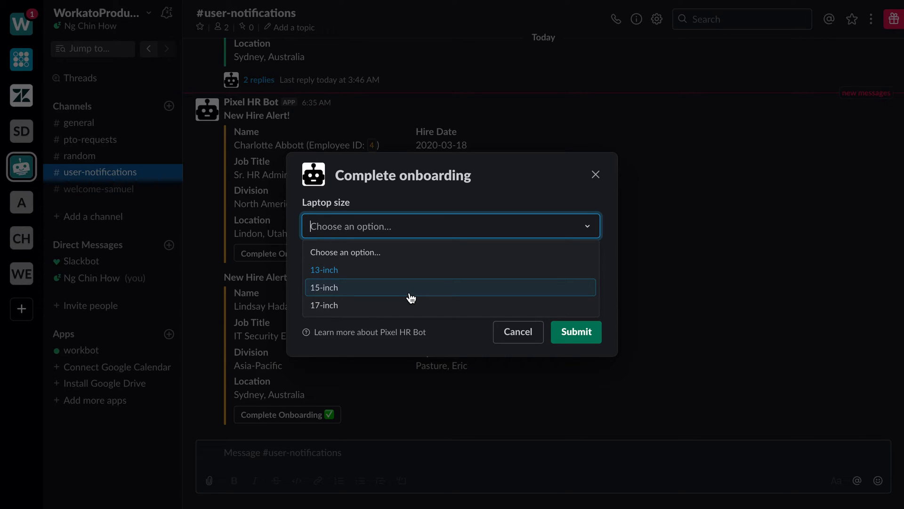
pyautogui.moveTo(409, 283)
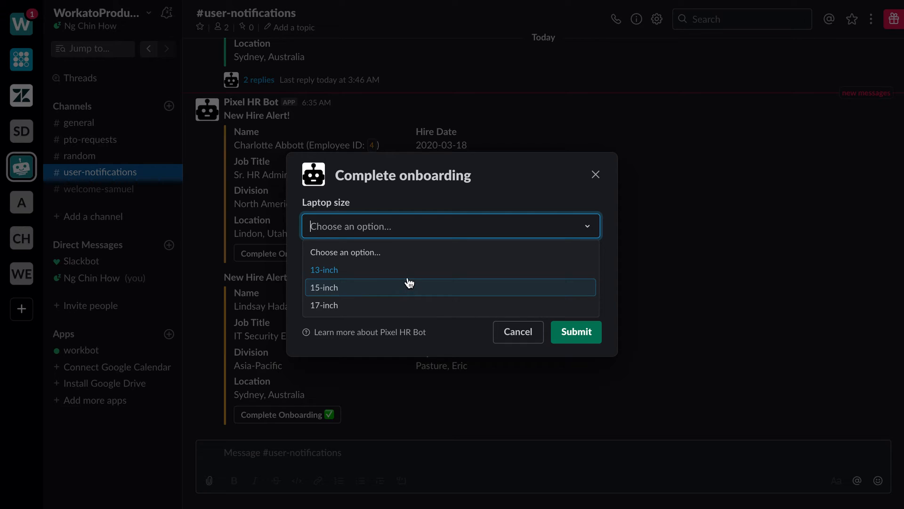
pyautogui.click(324, 270)
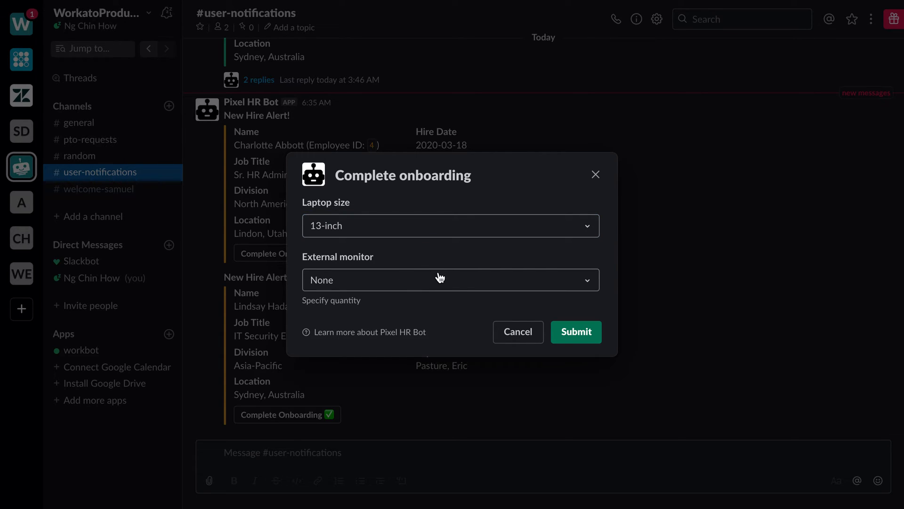
pyautogui.click(450, 280)
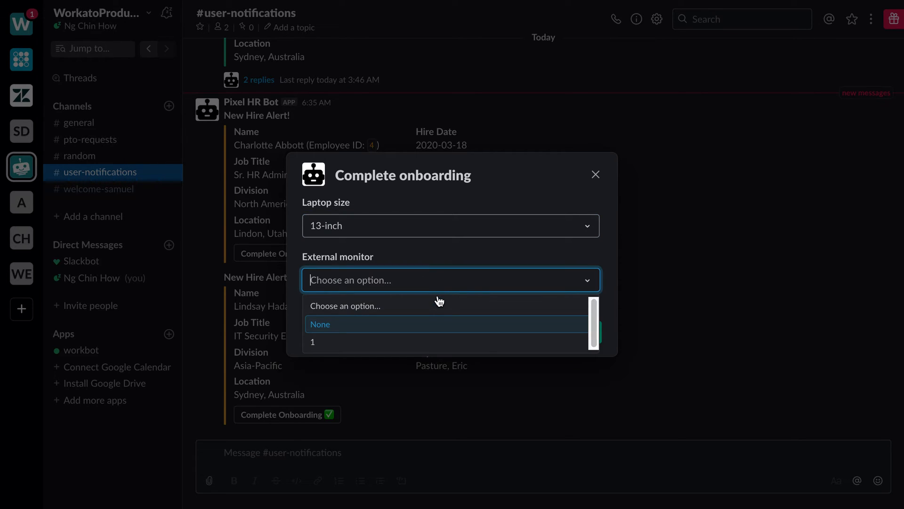
pyautogui.click(313, 341)
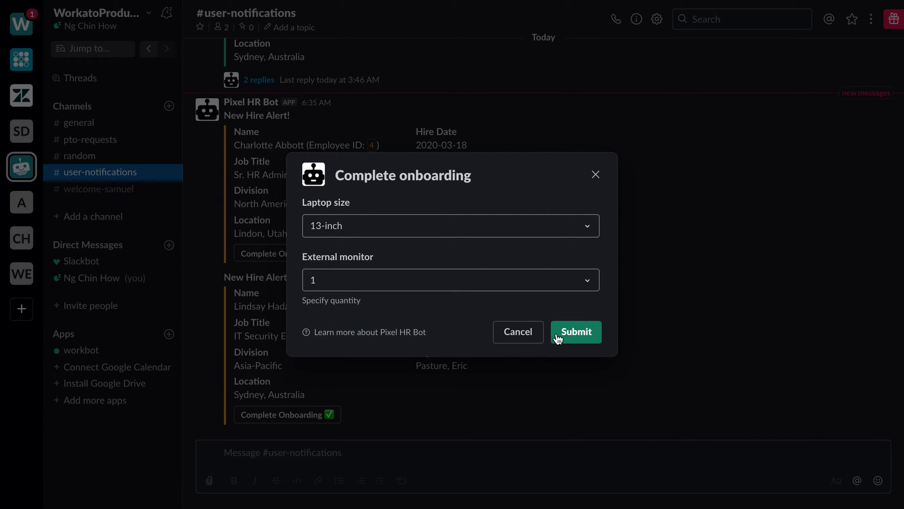
pyautogui.click(575, 331)
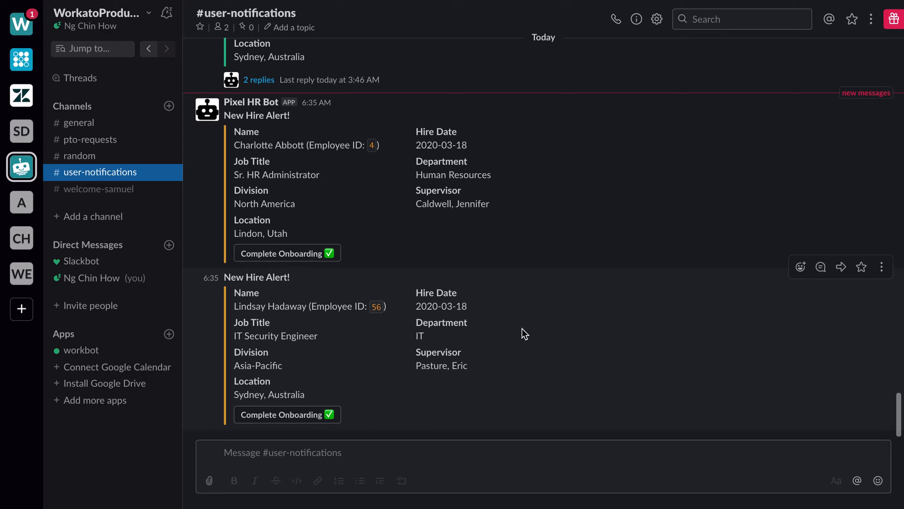
pyautogui.click(287, 253)
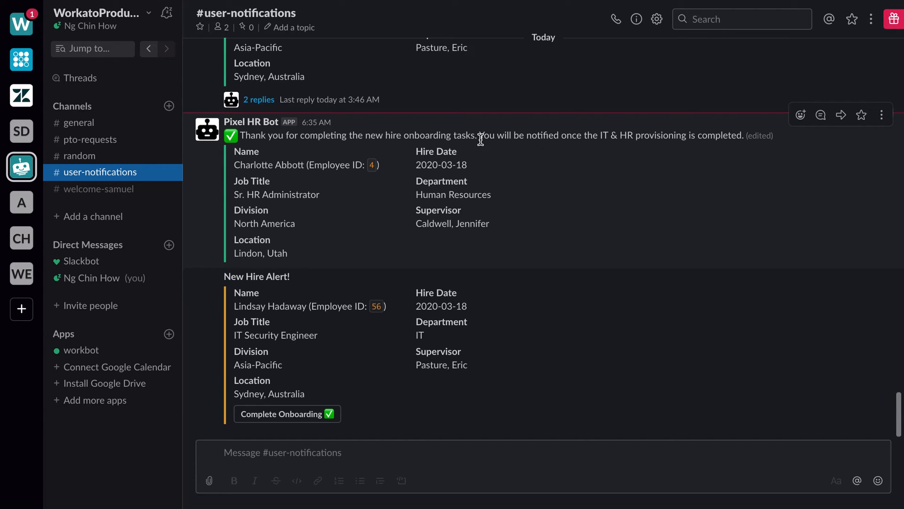
pyautogui.moveTo(263, 147)
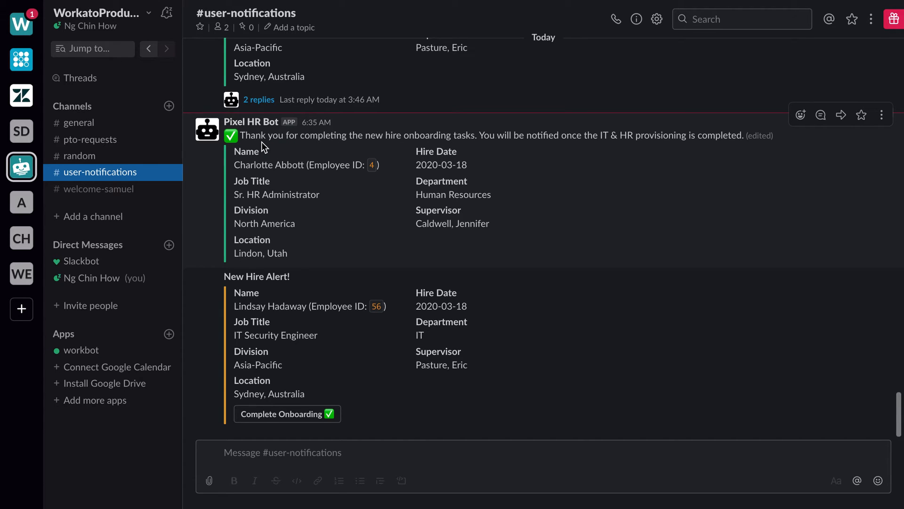
pyautogui.moveTo(433, 147)
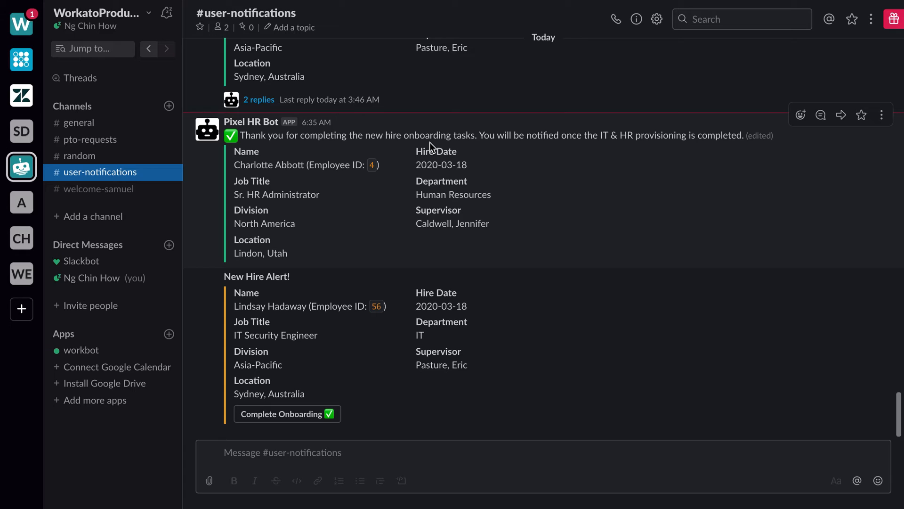
pyautogui.moveTo(421, 147)
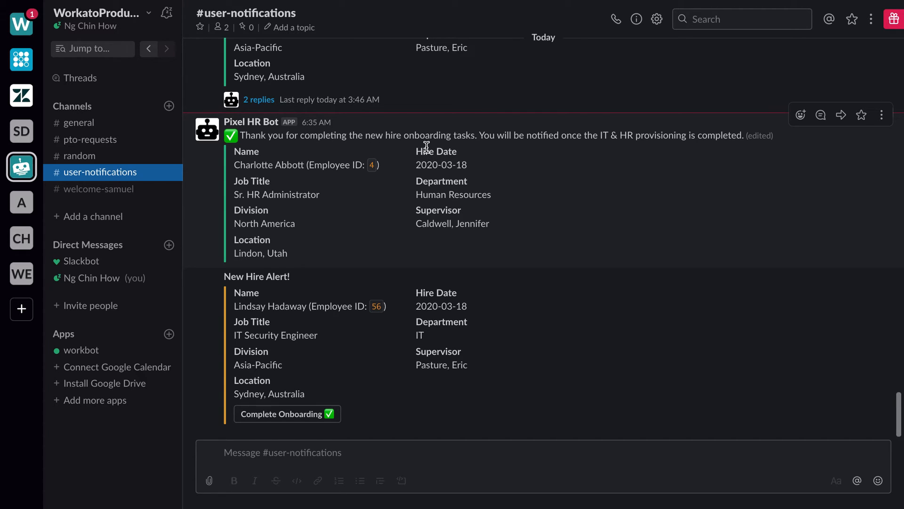
pyautogui.moveTo(536, 202)
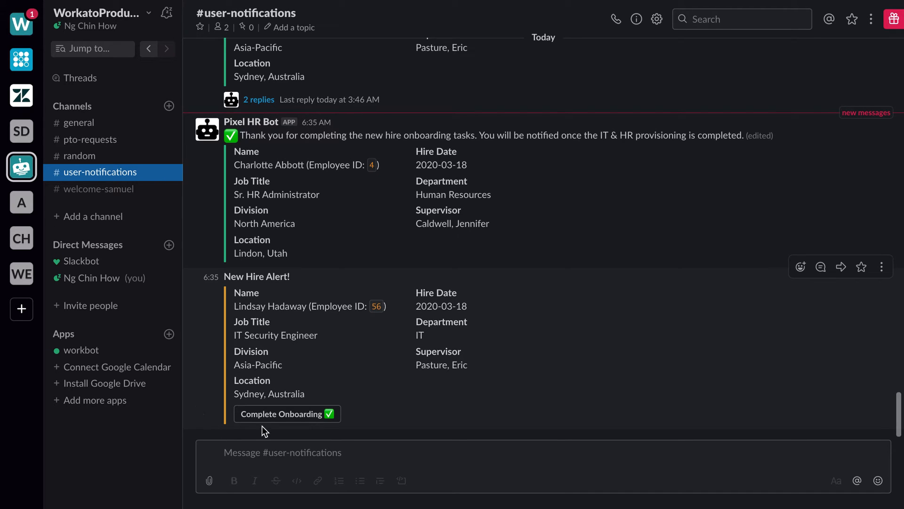
pyautogui.click(287, 413)
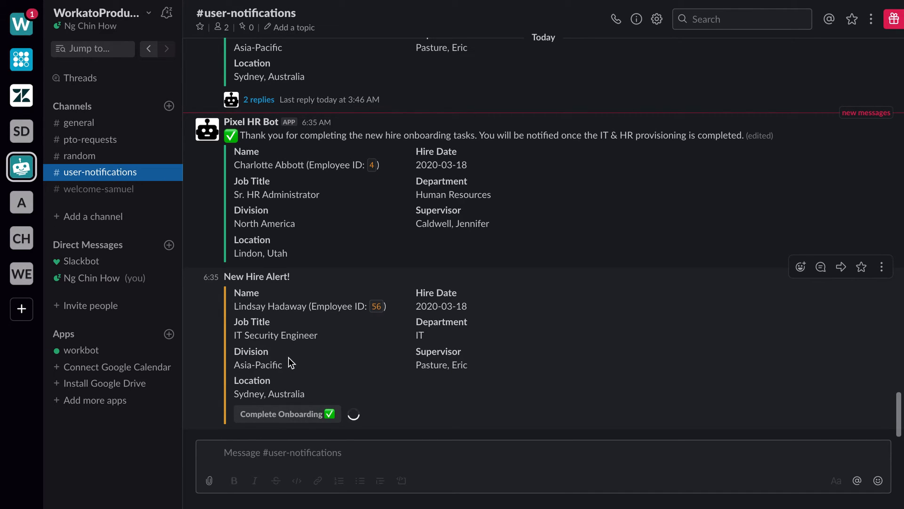
pyautogui.click(286, 413)
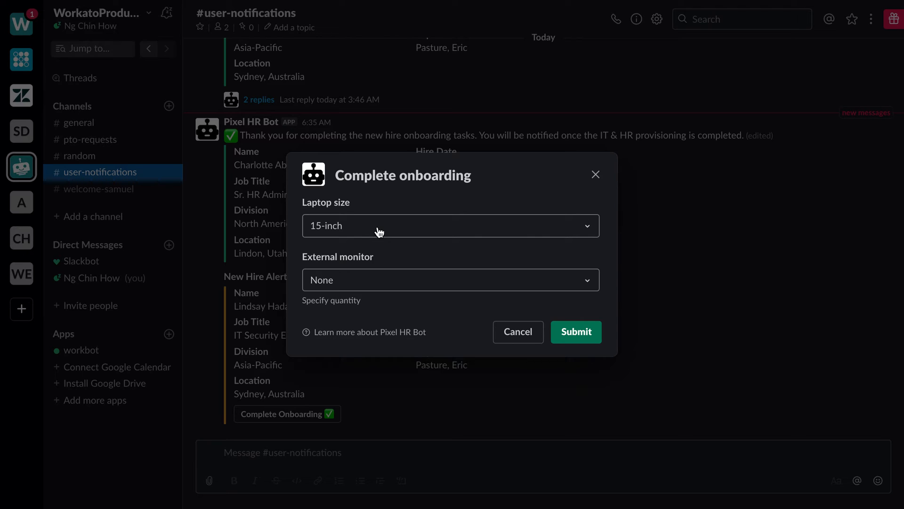
pyautogui.click(449, 226)
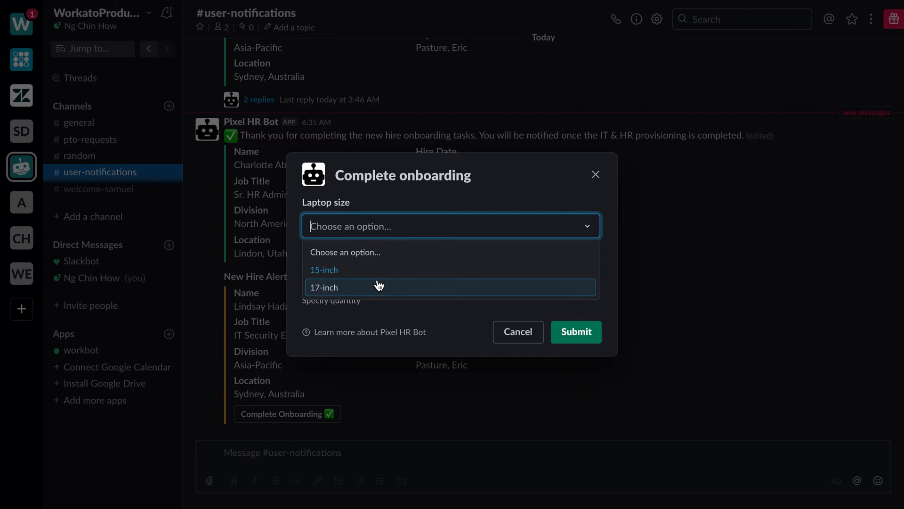
pyautogui.click(324, 287)
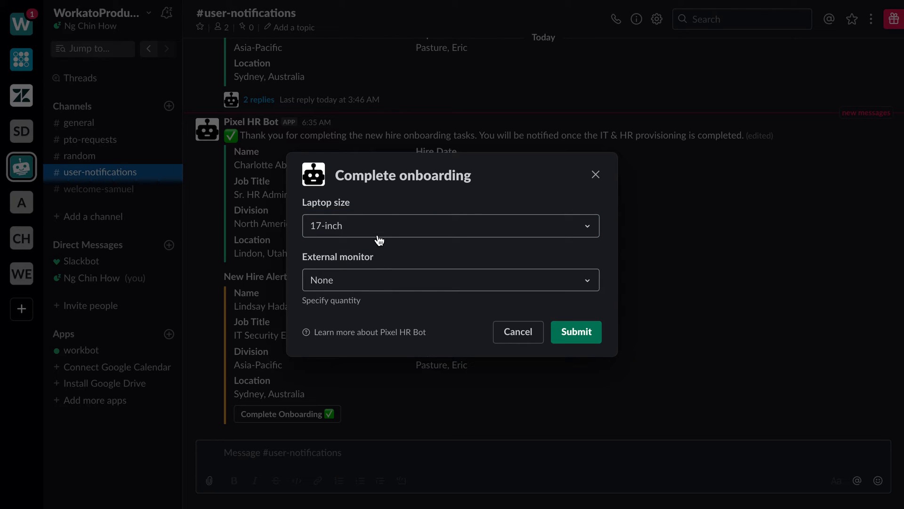
pyautogui.click(450, 225)
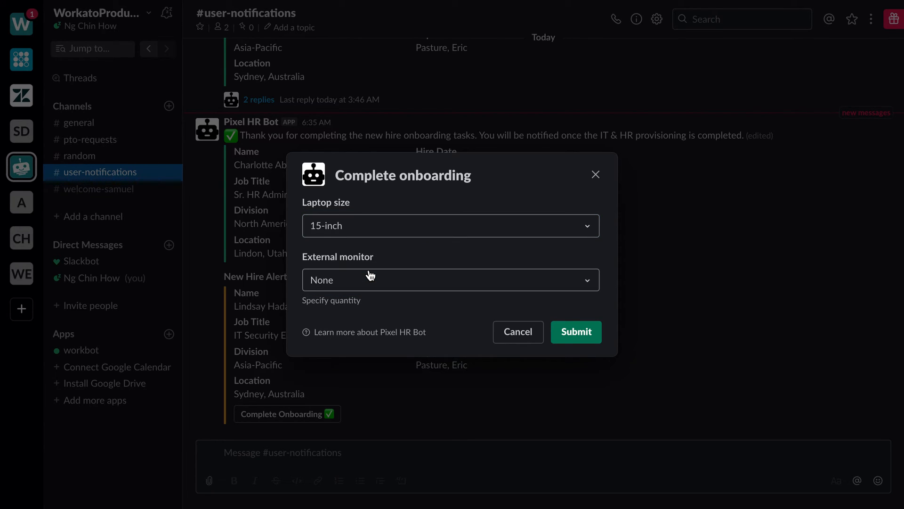
pyautogui.click(450, 280)
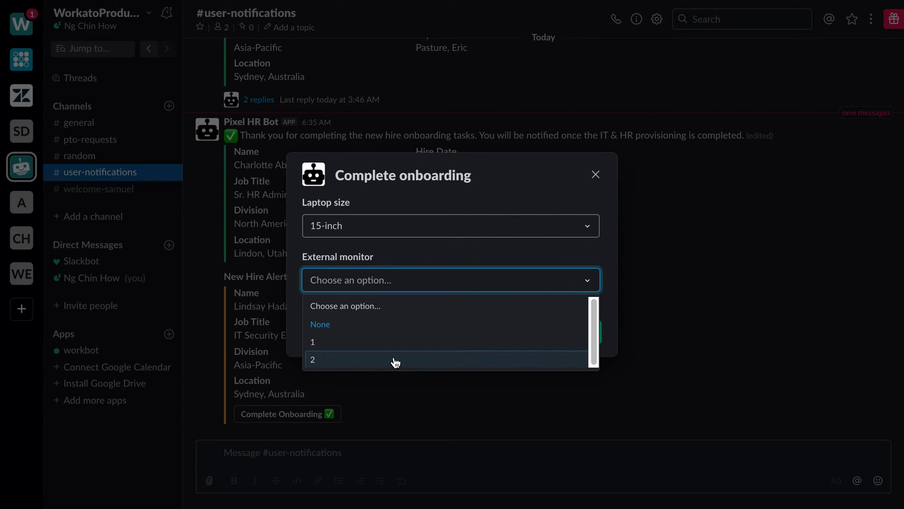
pyautogui.click(313, 360)
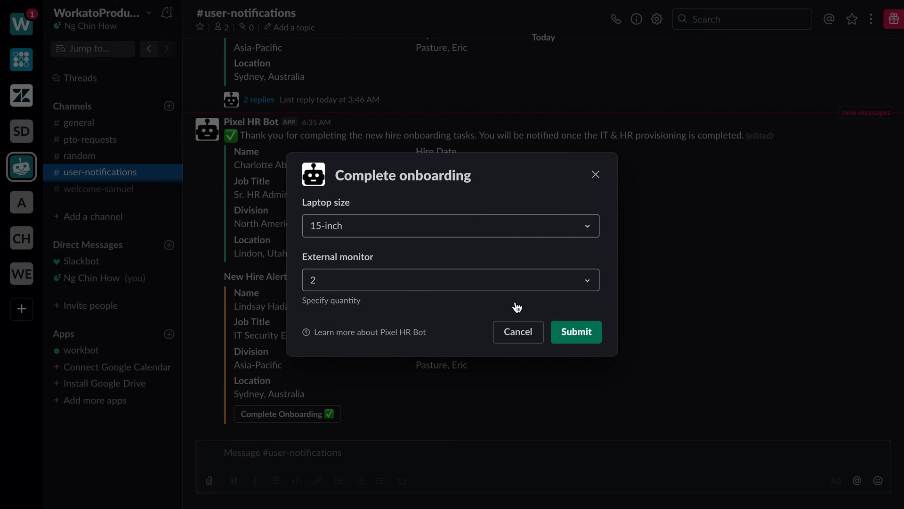
pyautogui.moveTo(575, 331)
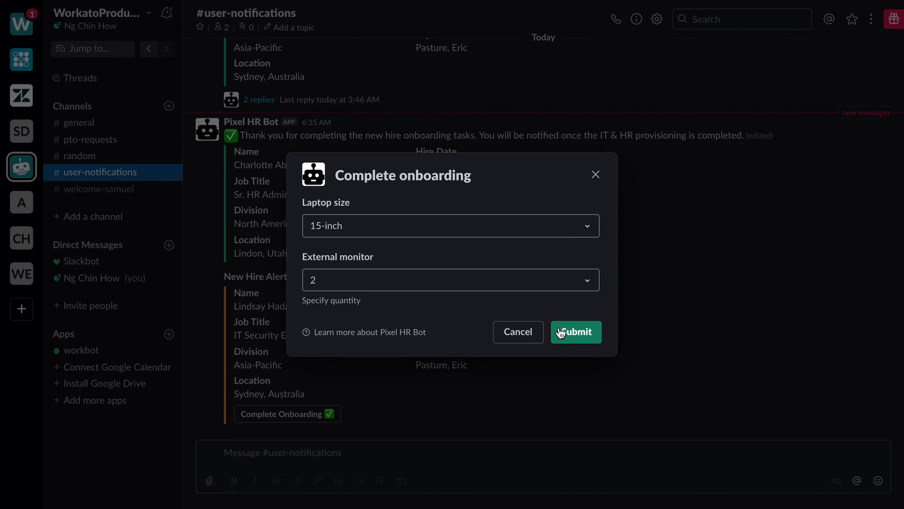
pyautogui.click(575, 332)
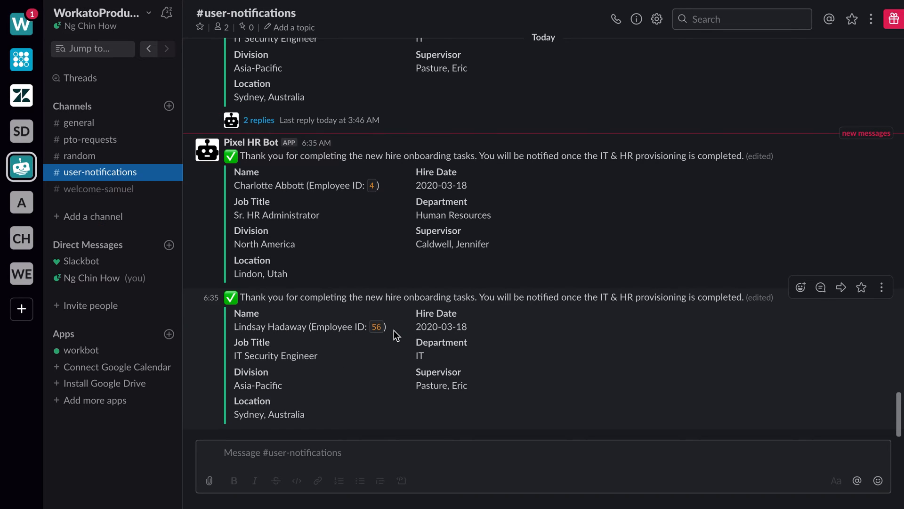
pyautogui.moveTo(295, 321)
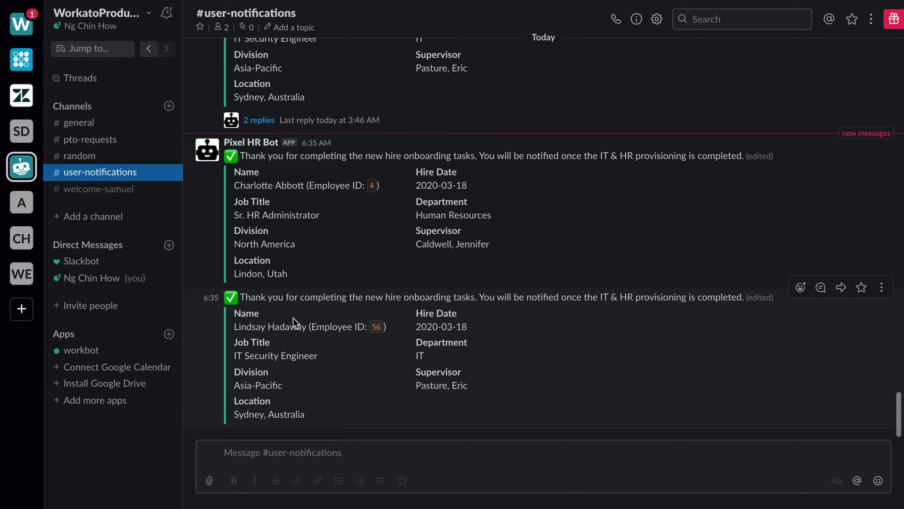
pyautogui.moveTo(424, 298)
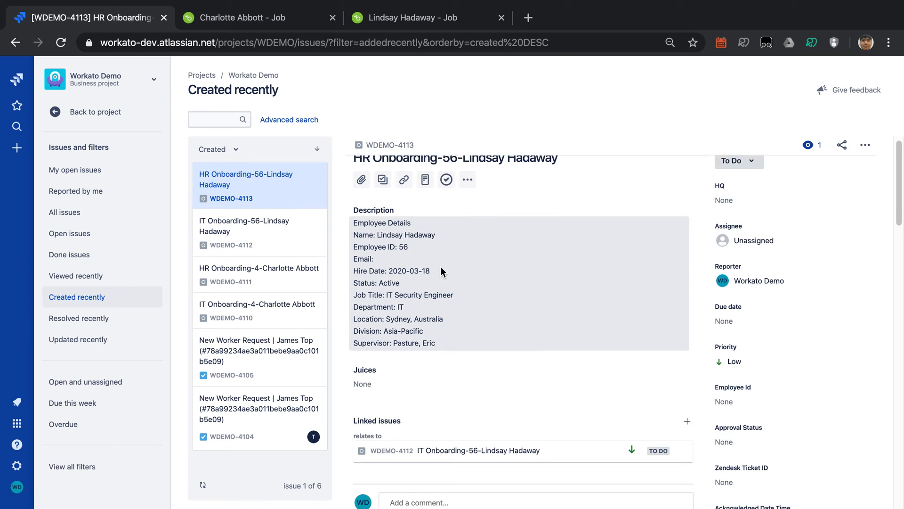
# - Scroll issue WDEMO-4113 to the comment requesting a 15-inch laptop and 2 monitors
pyautogui.scroll(-3)
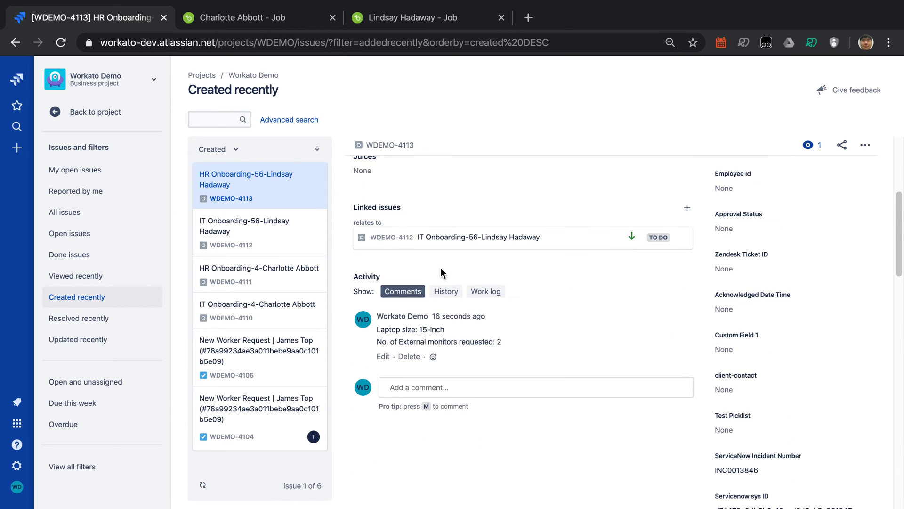
pyautogui.moveTo(519, 350)
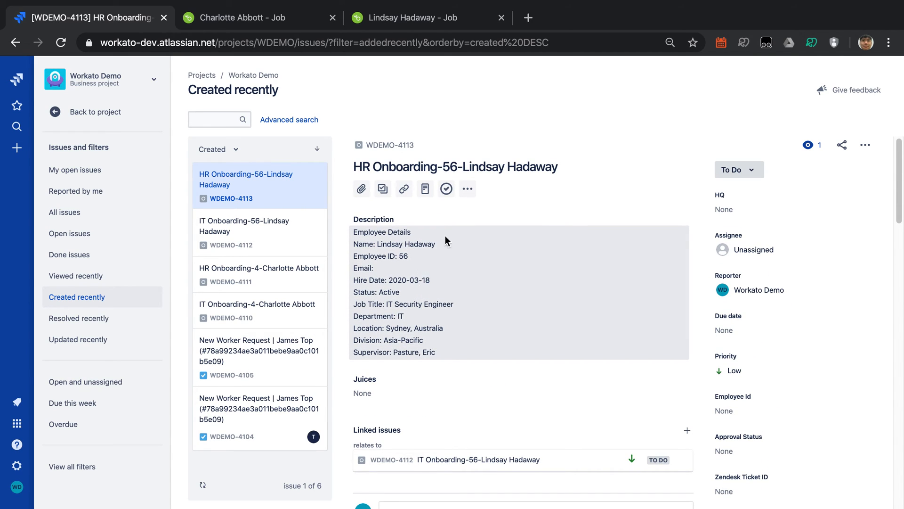
pyautogui.scroll(-3)
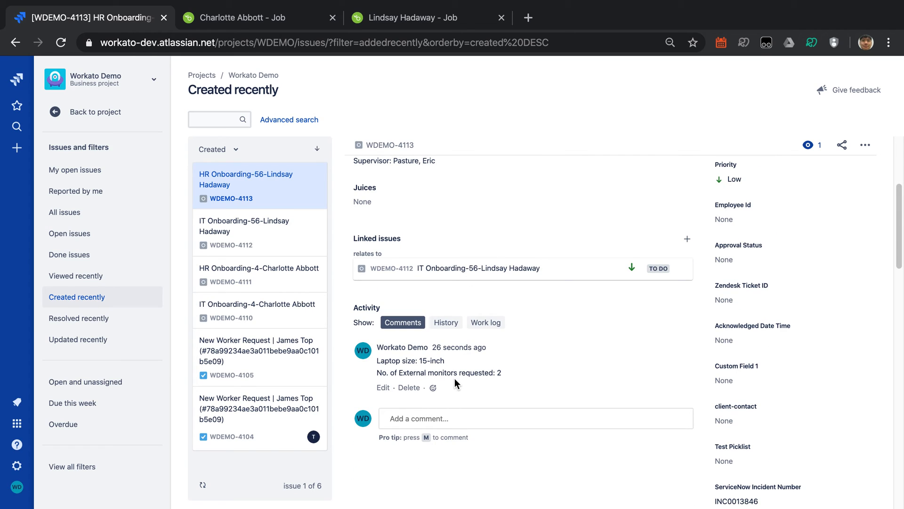
pyautogui.moveTo(423, 361)
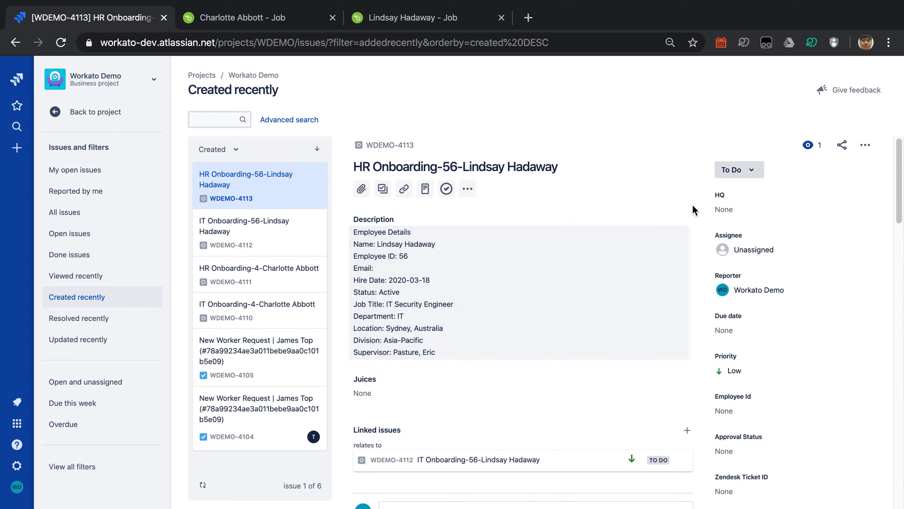
pyautogui.click(738, 170)
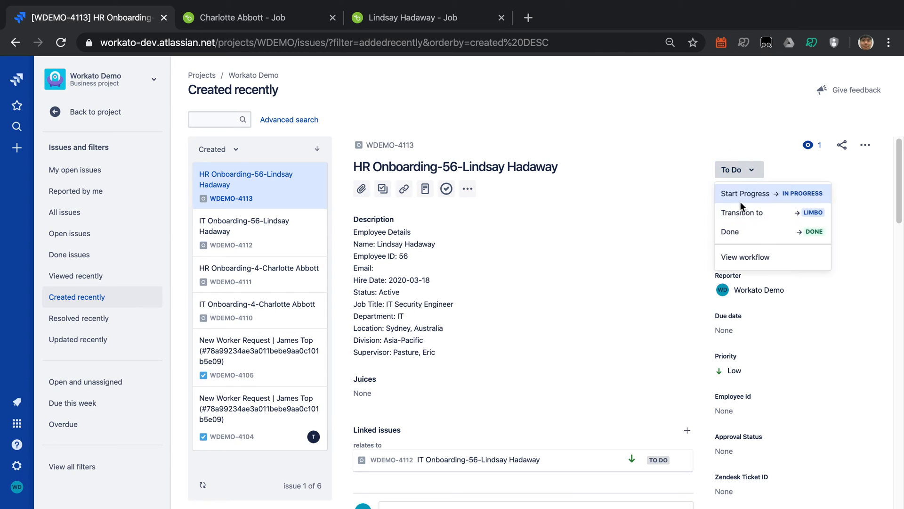
pyautogui.click(729, 232)
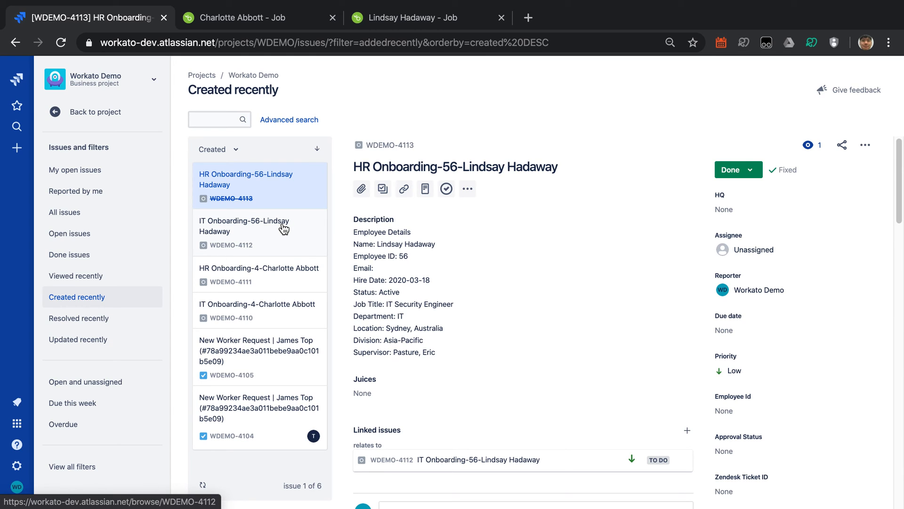
pyautogui.click(244, 225)
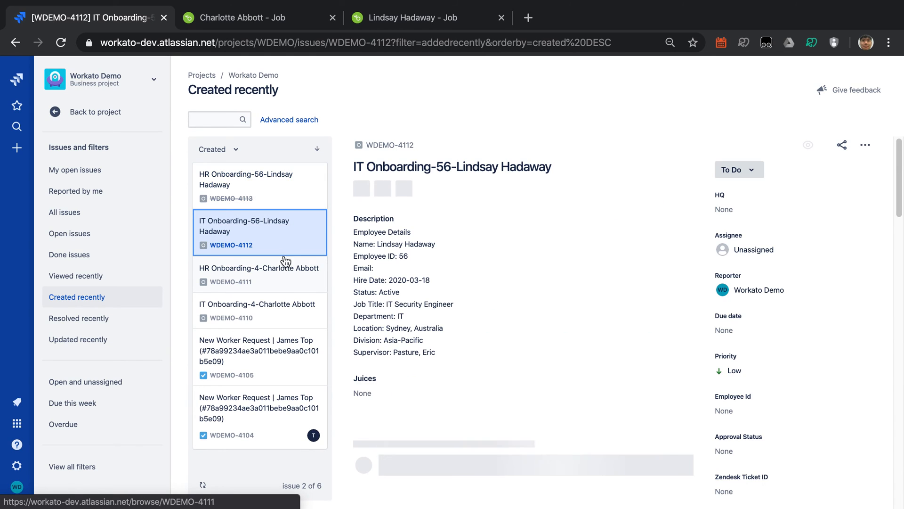
pyautogui.scroll(-3)
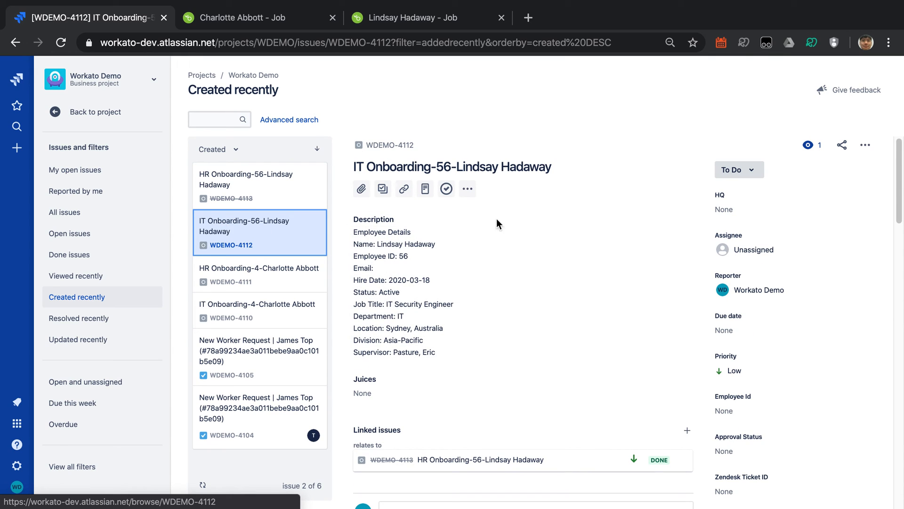
pyautogui.click(738, 170)
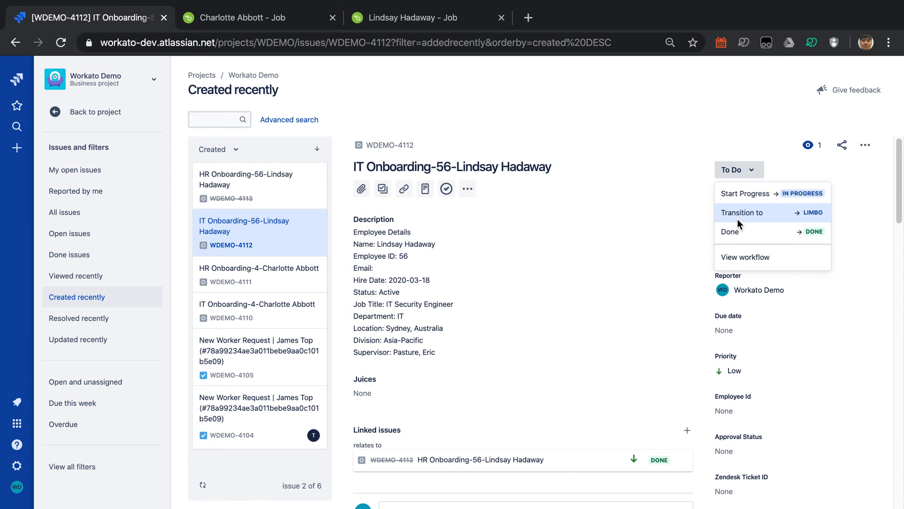
pyautogui.click(730, 231)
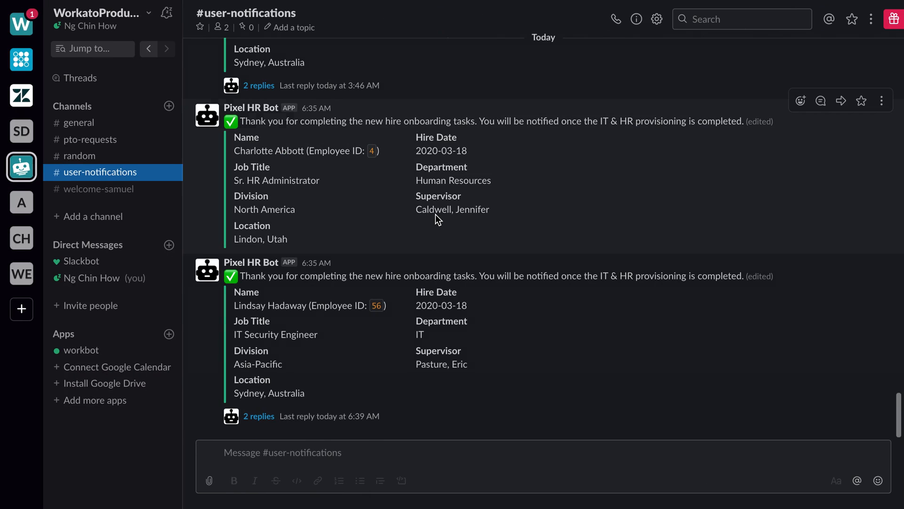
pyautogui.moveTo(273, 403)
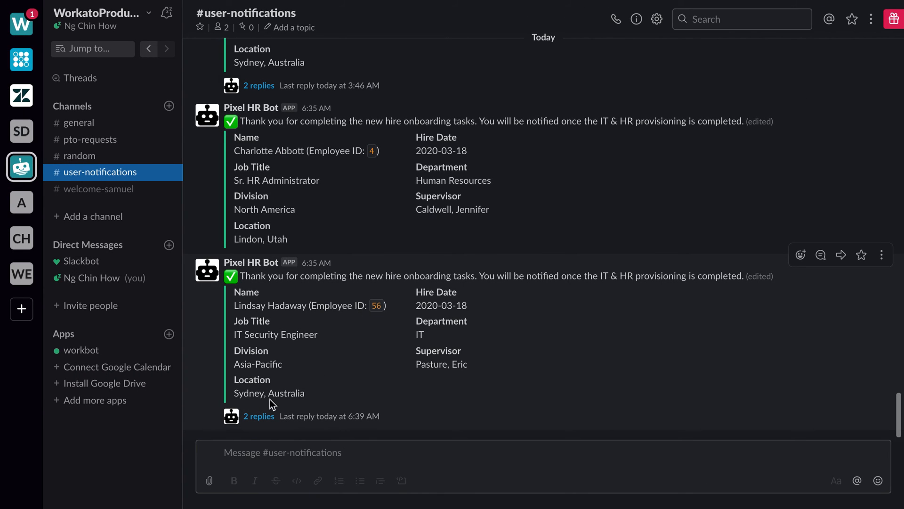
pyautogui.click(259, 416)
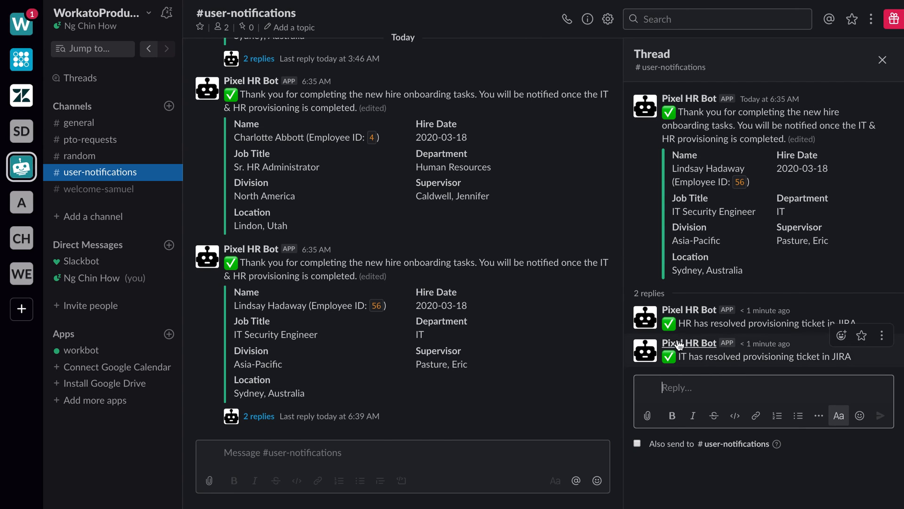
pyautogui.moveTo(837, 326)
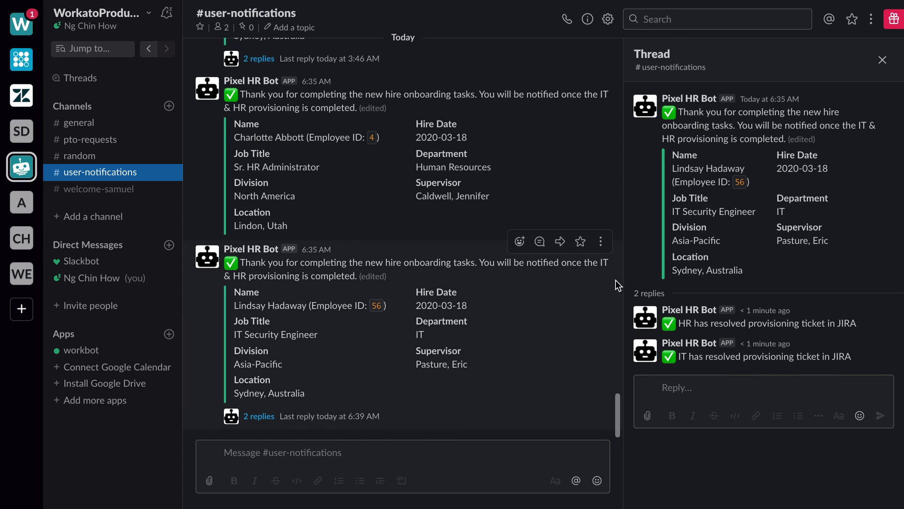
pyautogui.moveTo(630, 385)
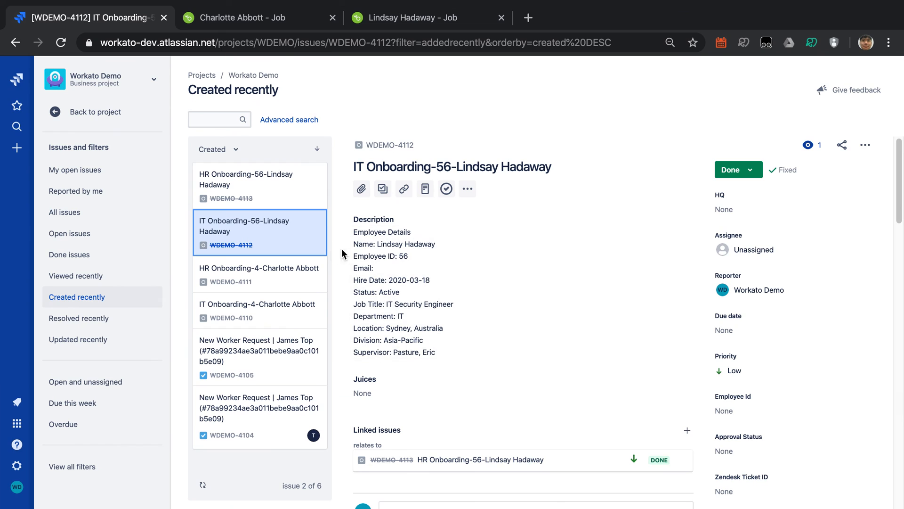
# - Change Charlotte Abbott's onboarding issues WDEMO-4111 and WDEMO-4110 from To Do to Done
pyautogui.click(259, 275)
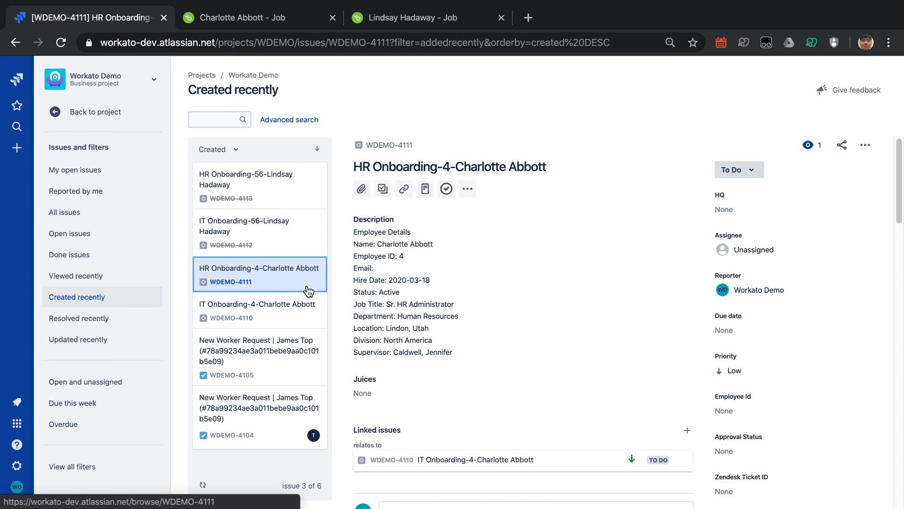
pyautogui.click(739, 169)
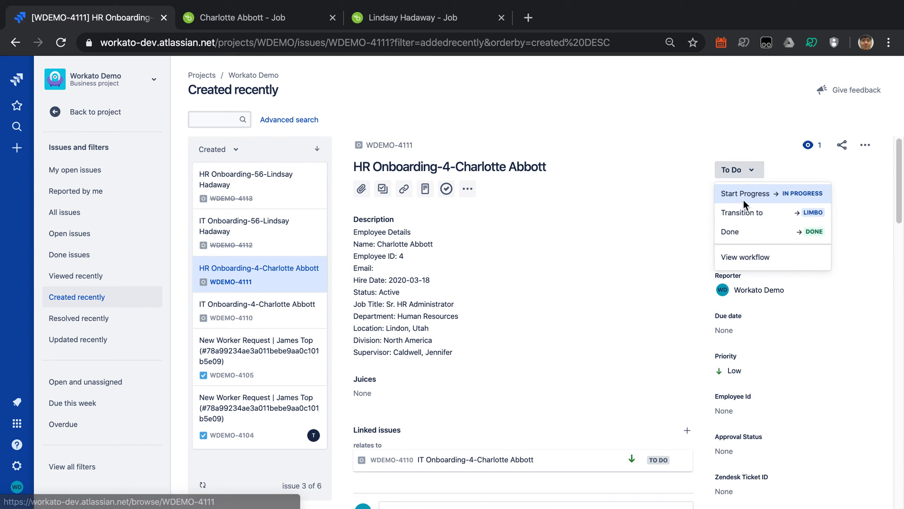
pyautogui.click(729, 231)
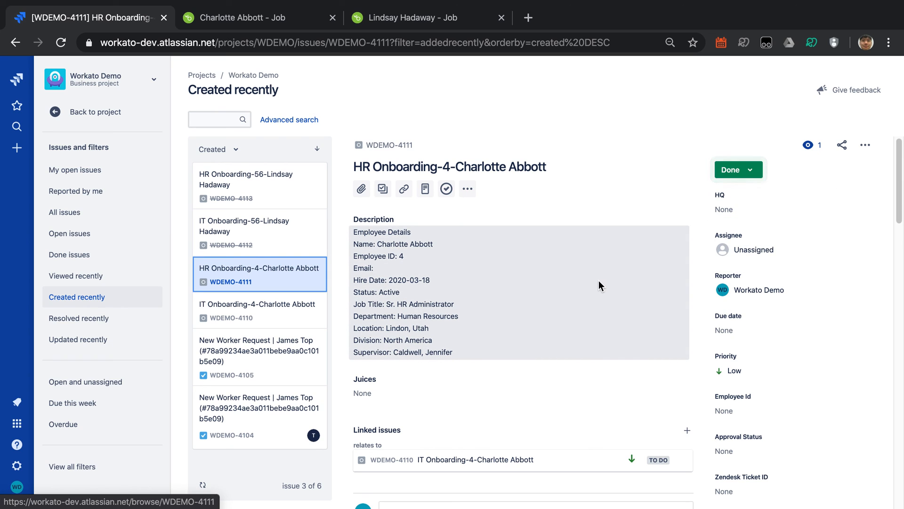
pyautogui.click(260, 311)
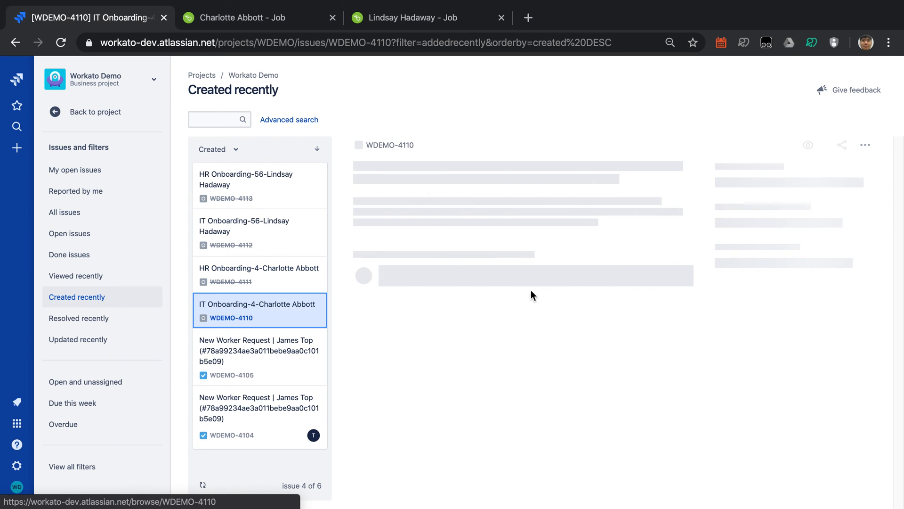
pyautogui.click(736, 170)
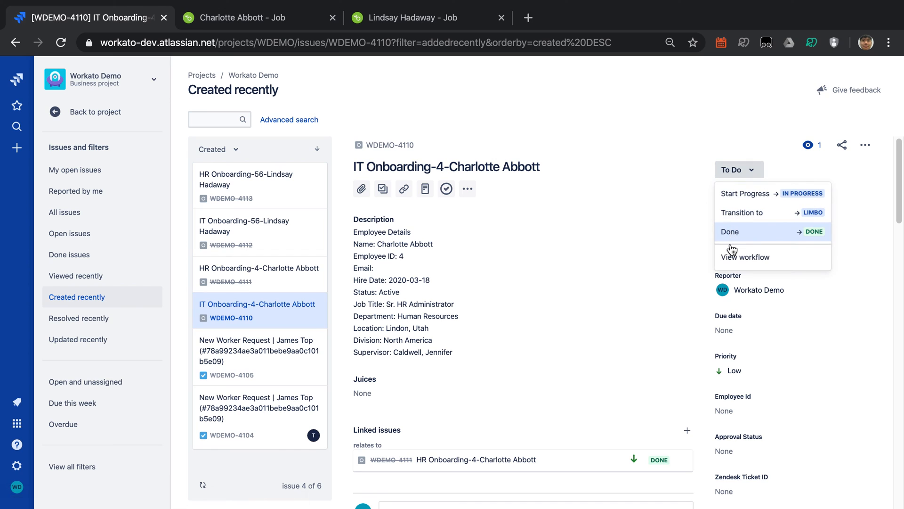
pyautogui.click(730, 231)
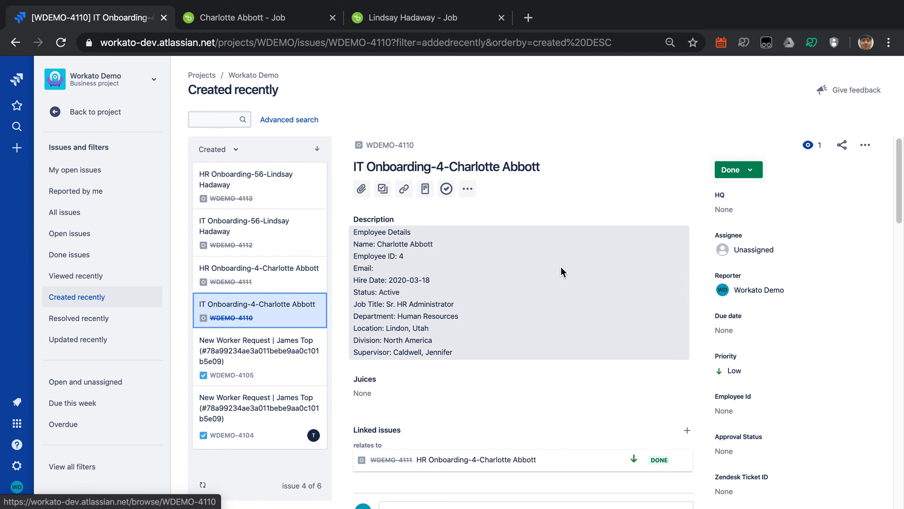